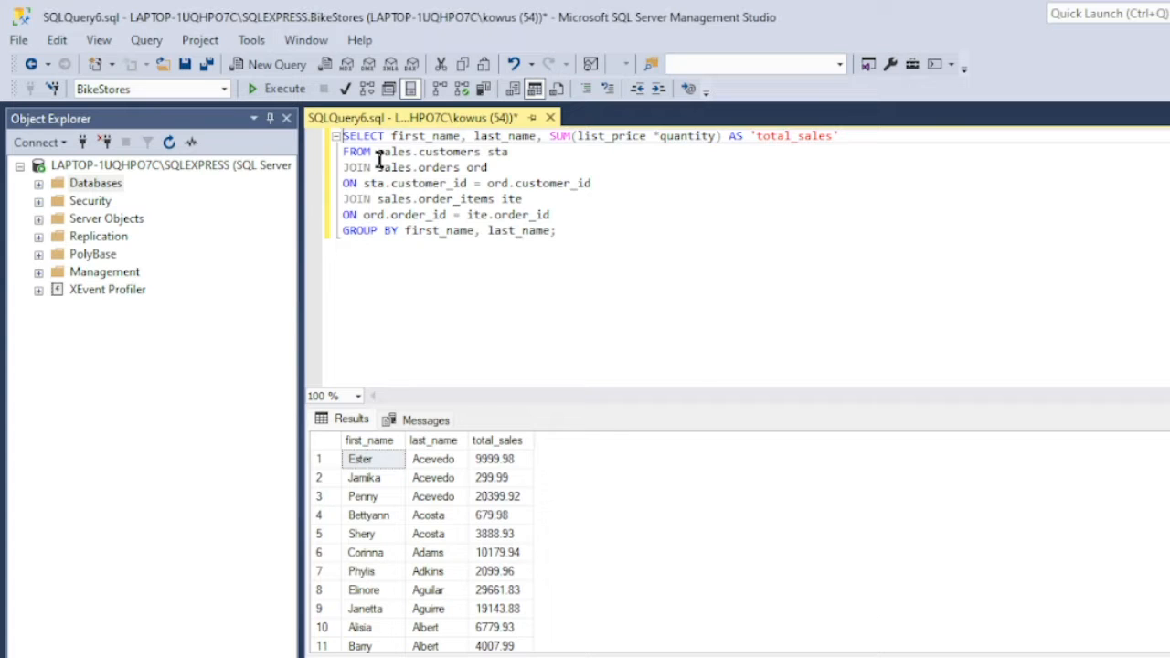
# Highlight the customers and order items table references while explaining the joins
pyautogui.moveTo(377, 152); pyautogui.dragTo(509, 151)
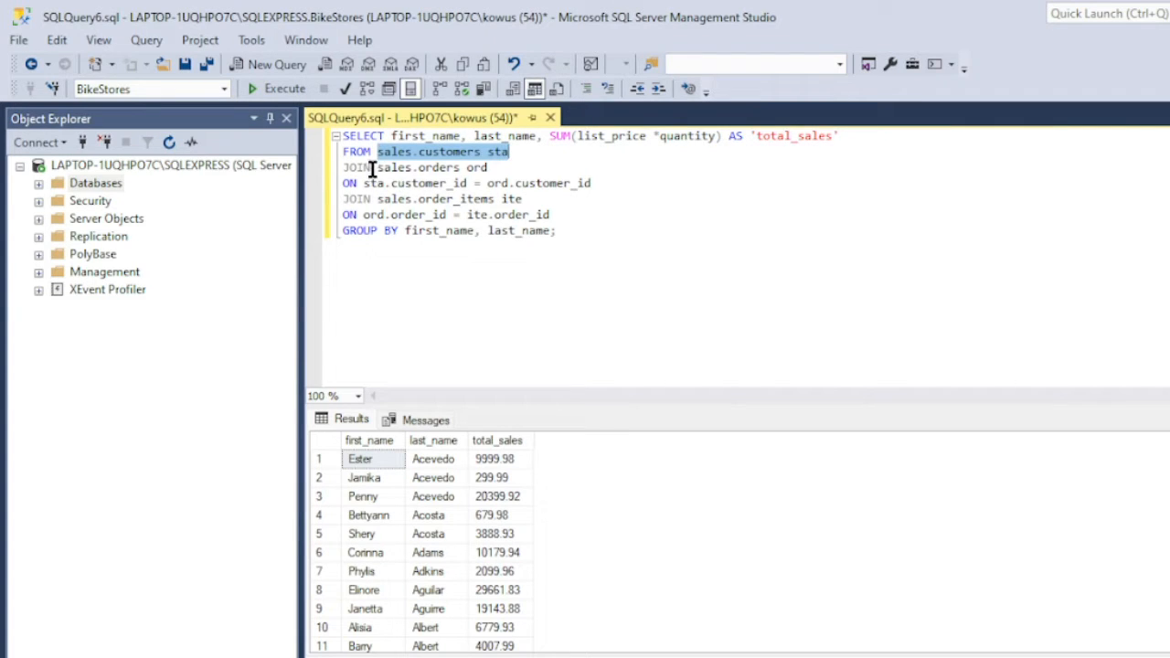
pyautogui.doubleClick(449, 199)
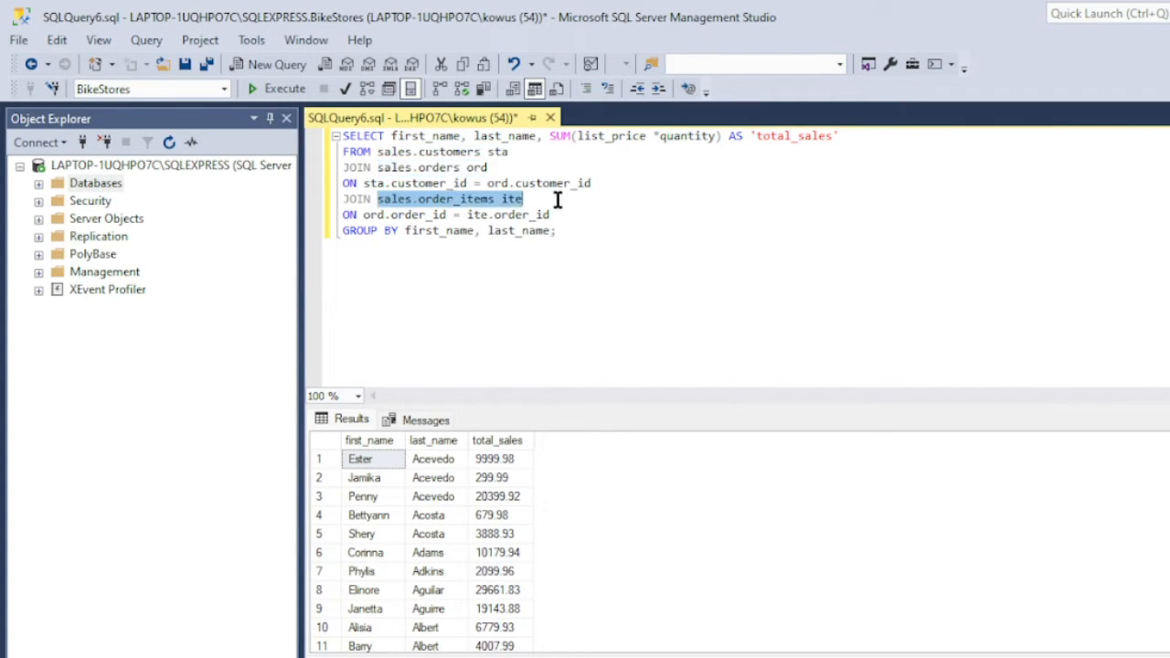
pyautogui.moveTo(437, 214)
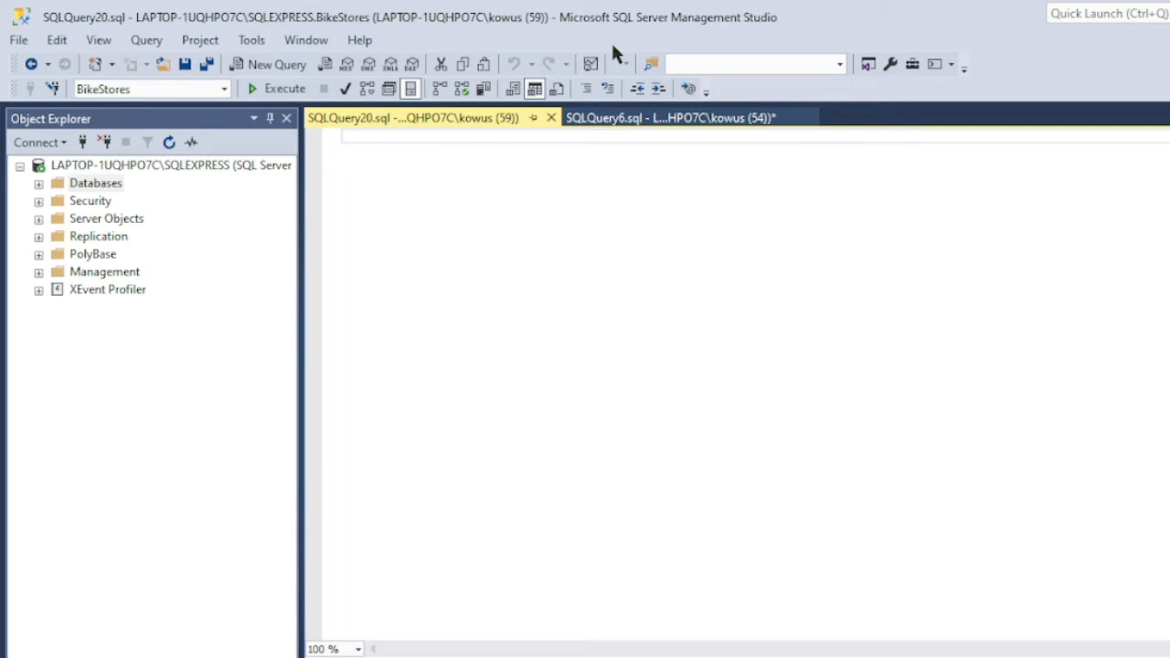
# Write the 'CREATE procedure customersales AS' header and paste the sales query below it
pyautogui.write('c')
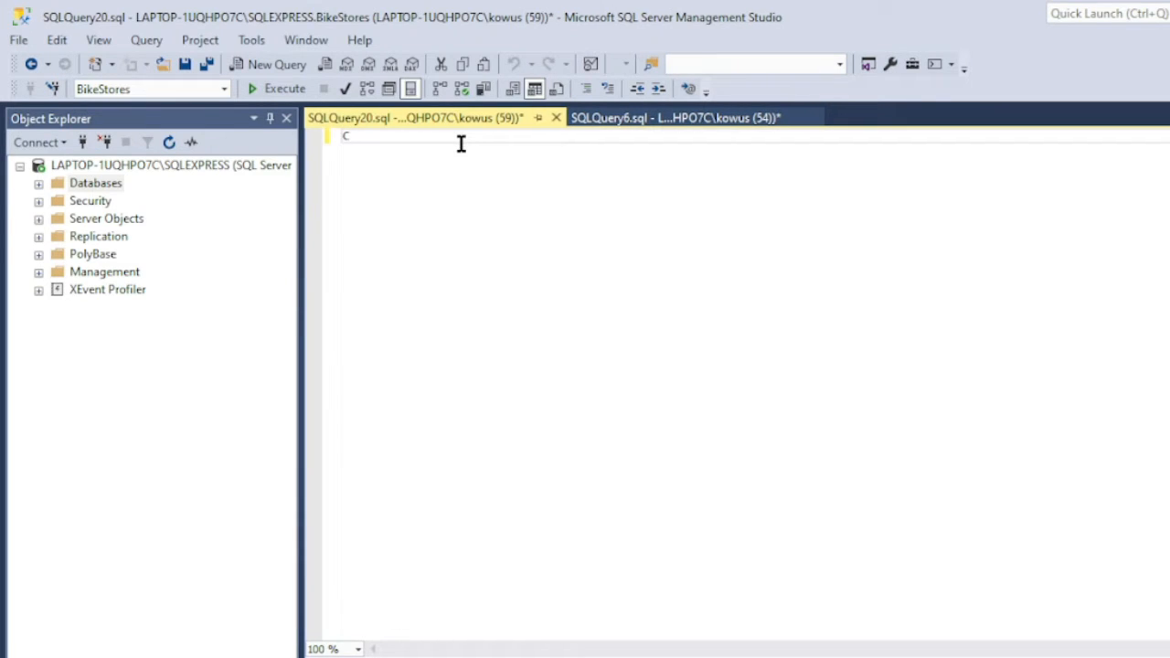
pyautogui.write('REATE proc')
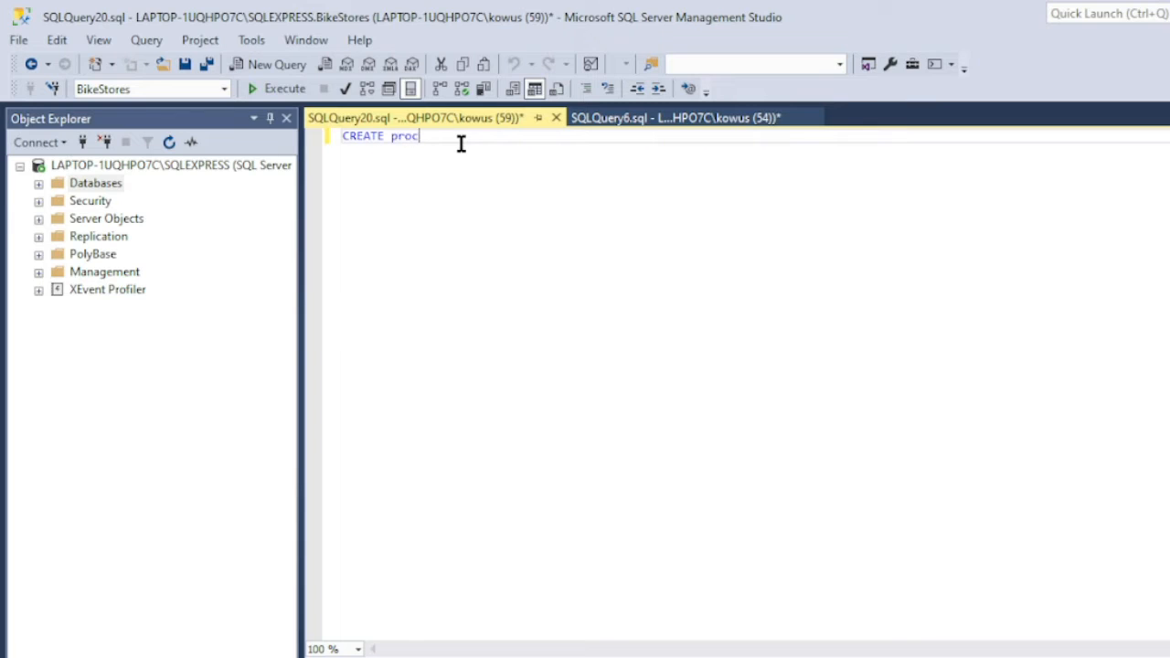
pyautogui.write('edure')
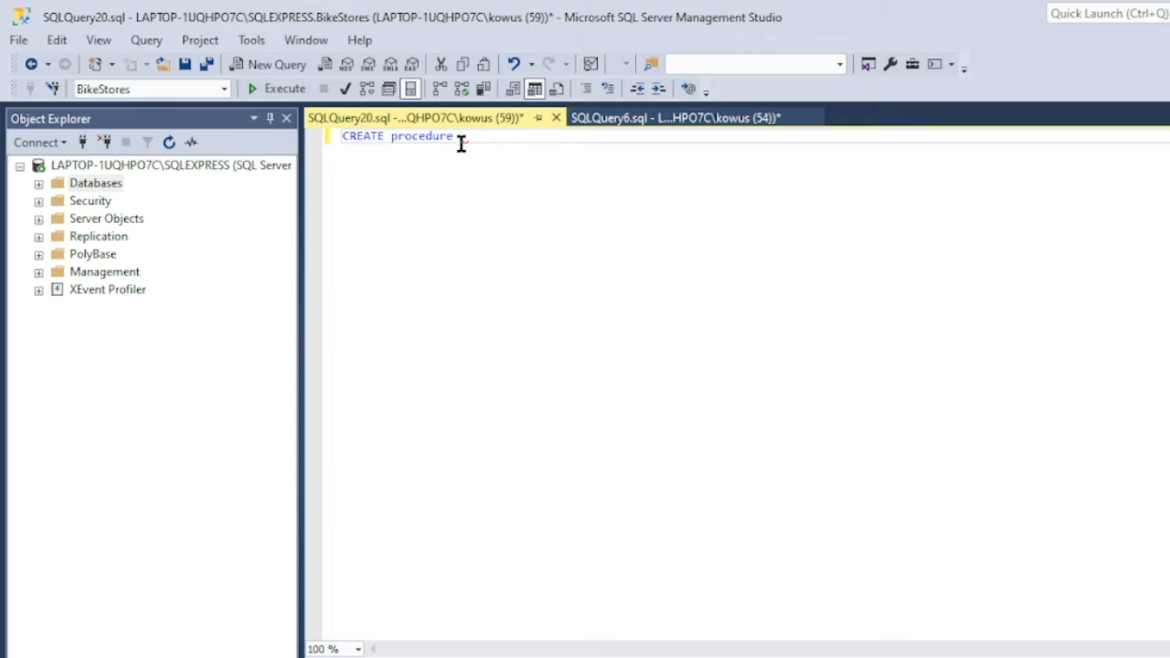
pyautogui.write('customersale')
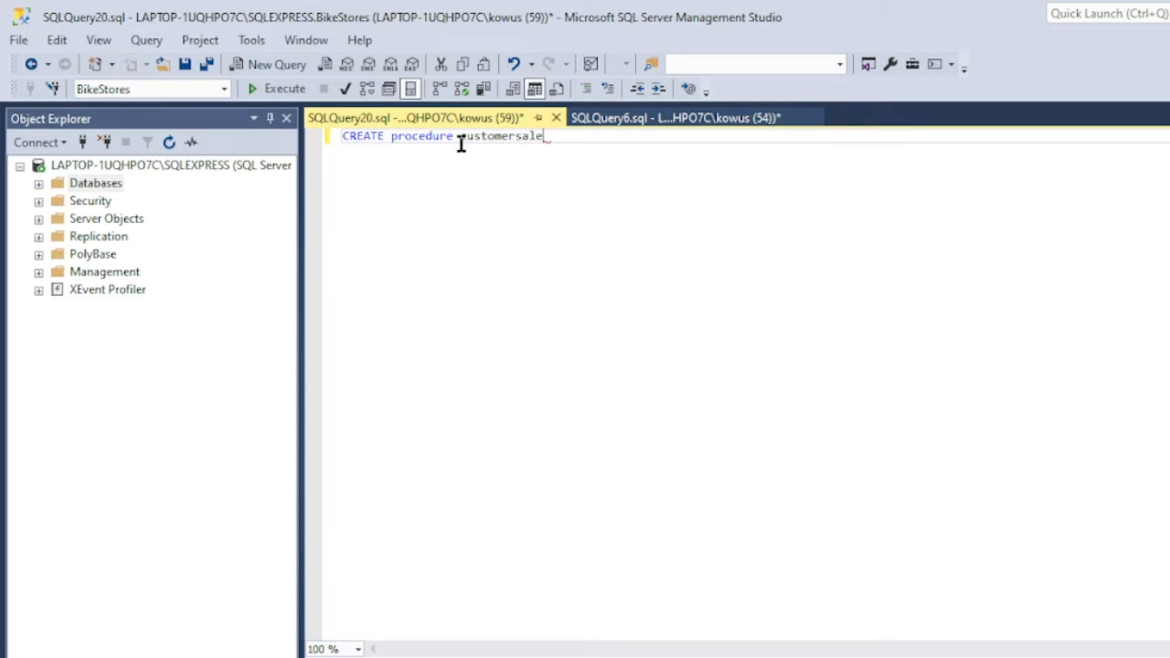
pyautogui.write('s')
pyautogui.write('A')
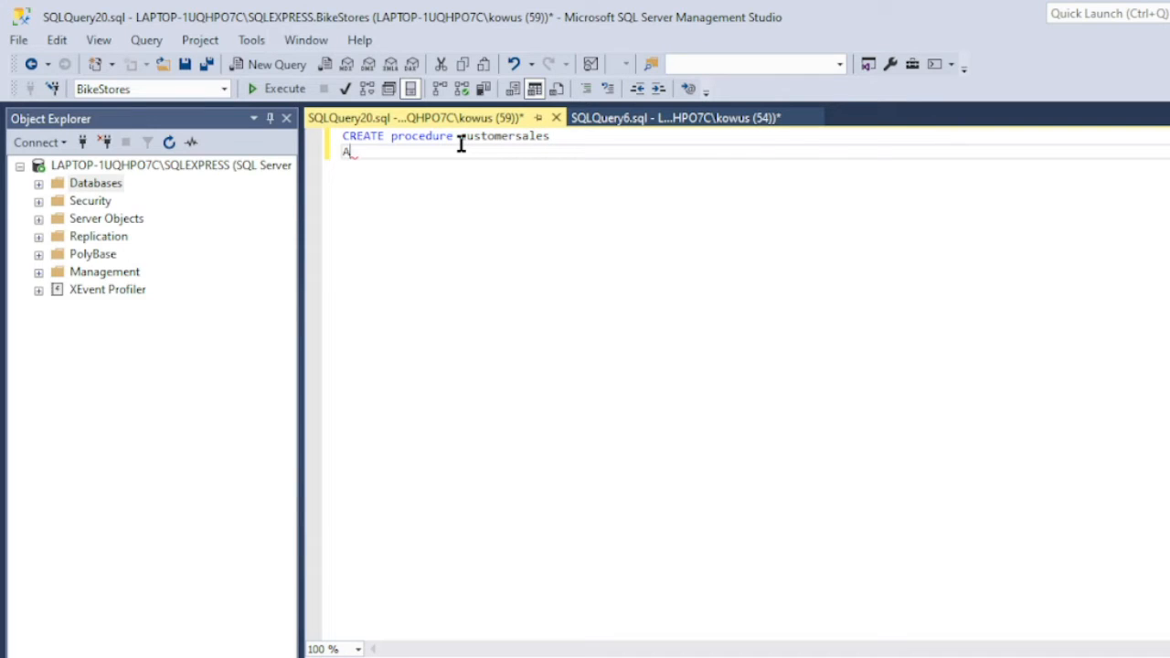
pyautogui.write('S')
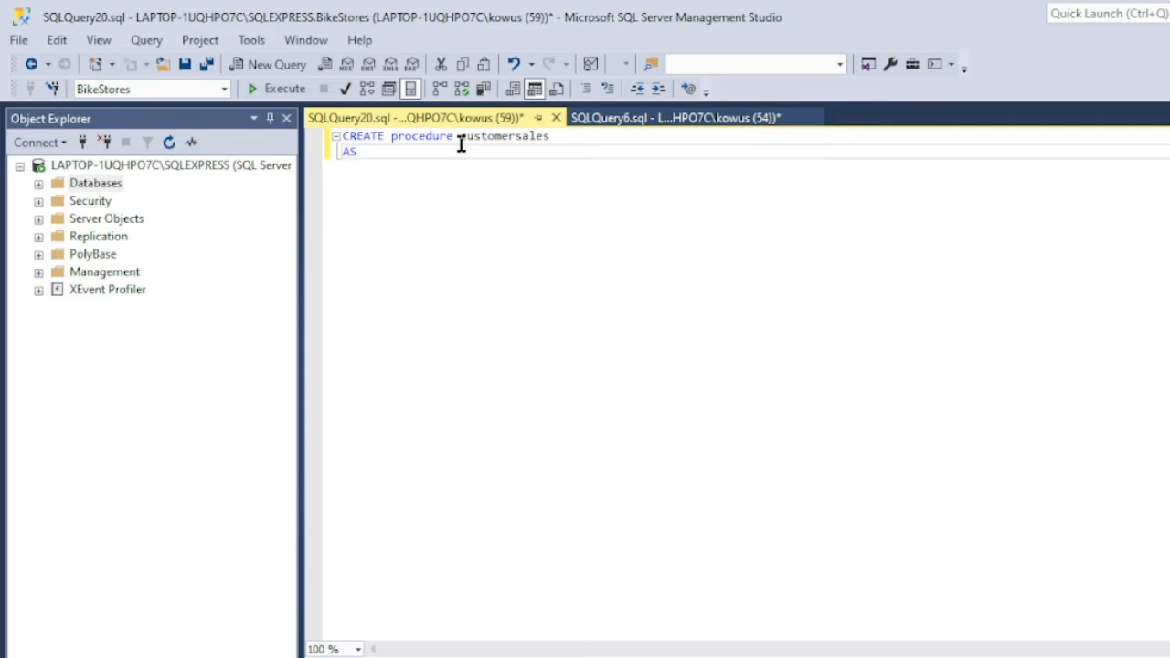
pyautogui.press('enter')
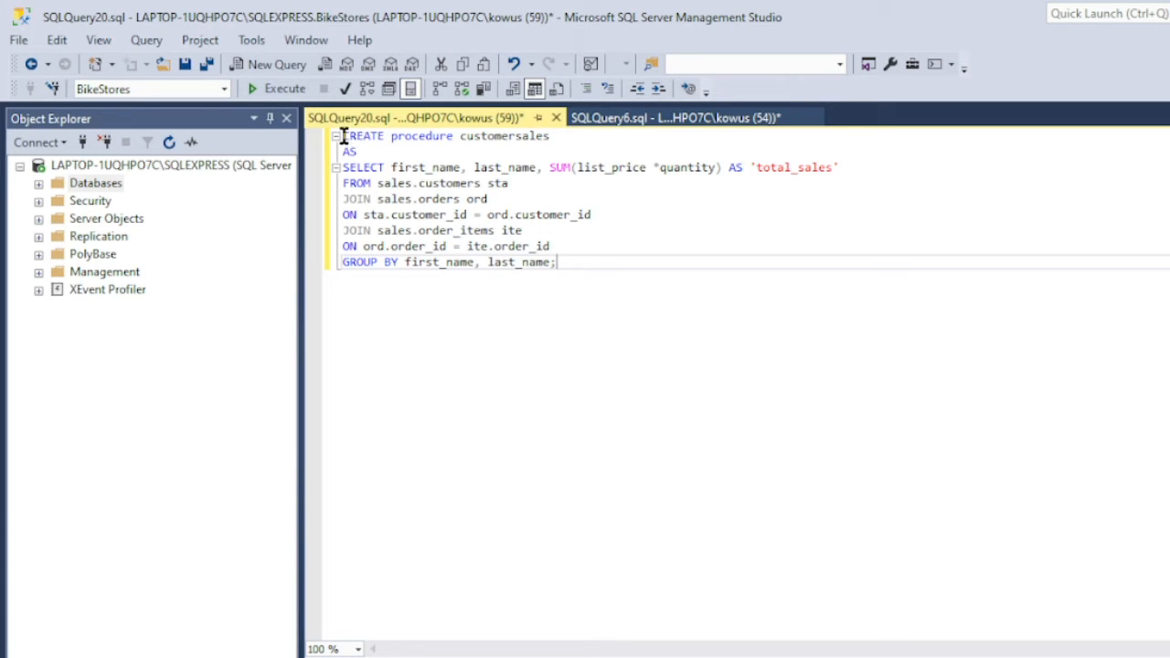
# Select the whole customersales procedure script and execute it
pyautogui.moveTo(342, 136); pyautogui.dragTo(453, 135)
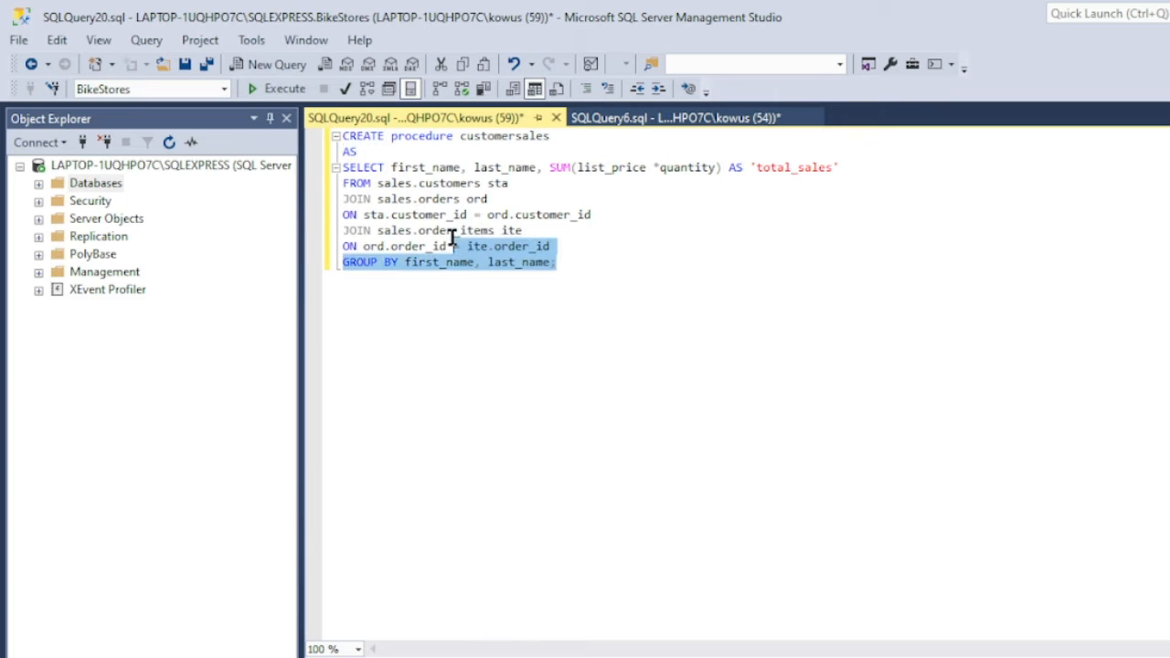
pyautogui.click(571, 262)
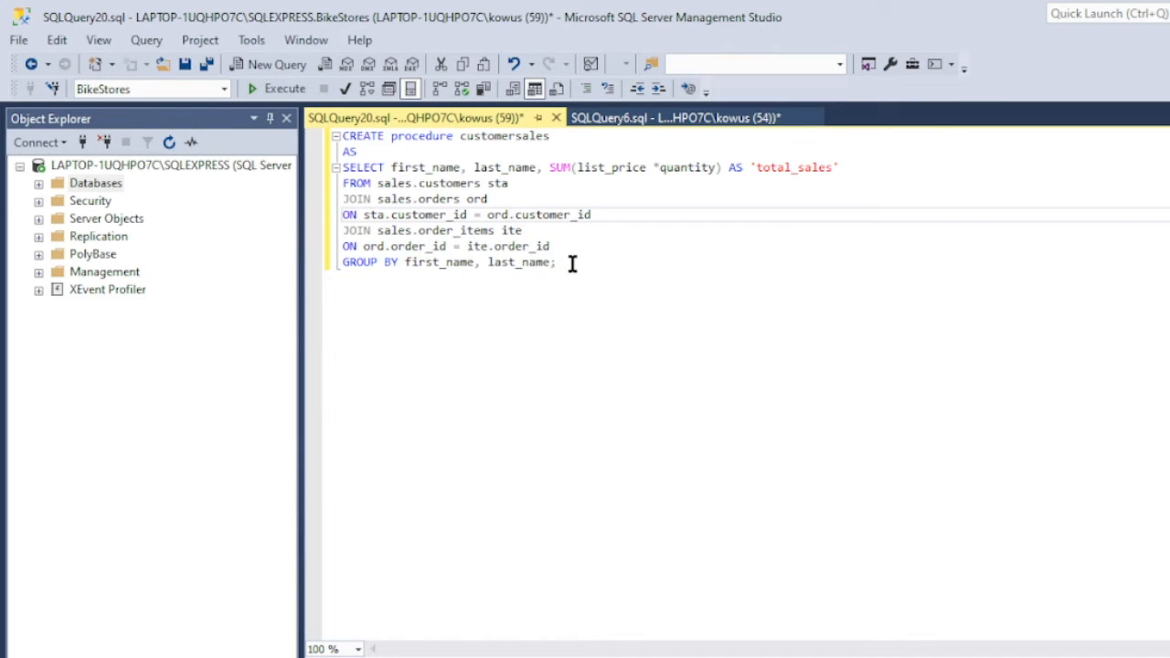
pyautogui.click(285, 88)
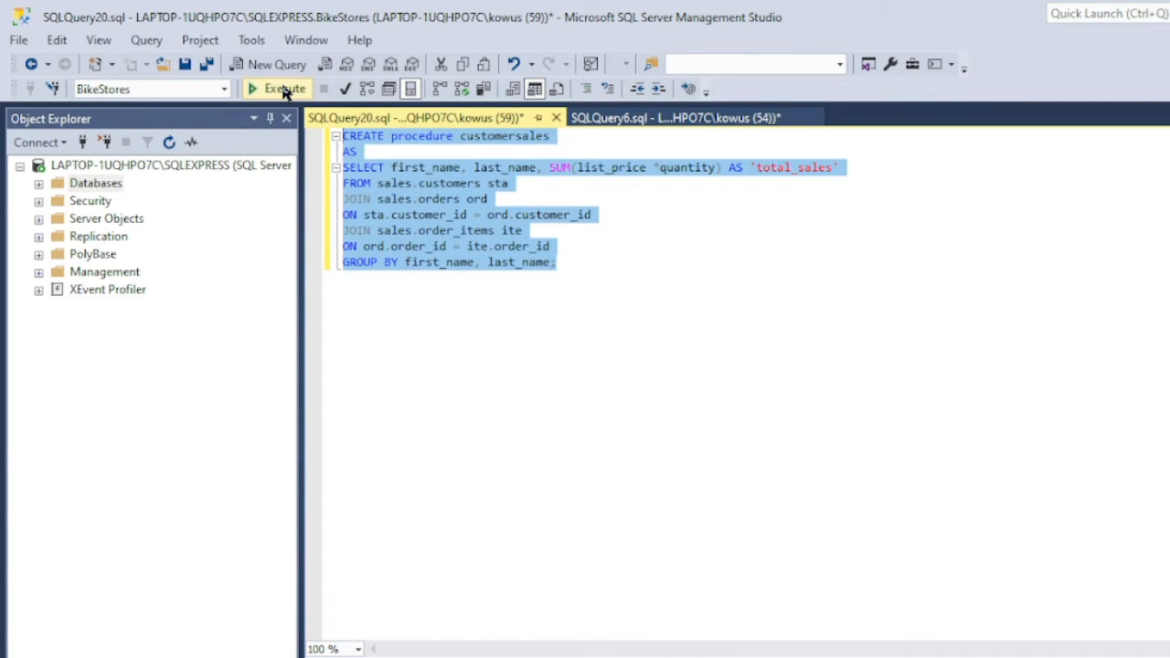
pyautogui.click(284, 88)
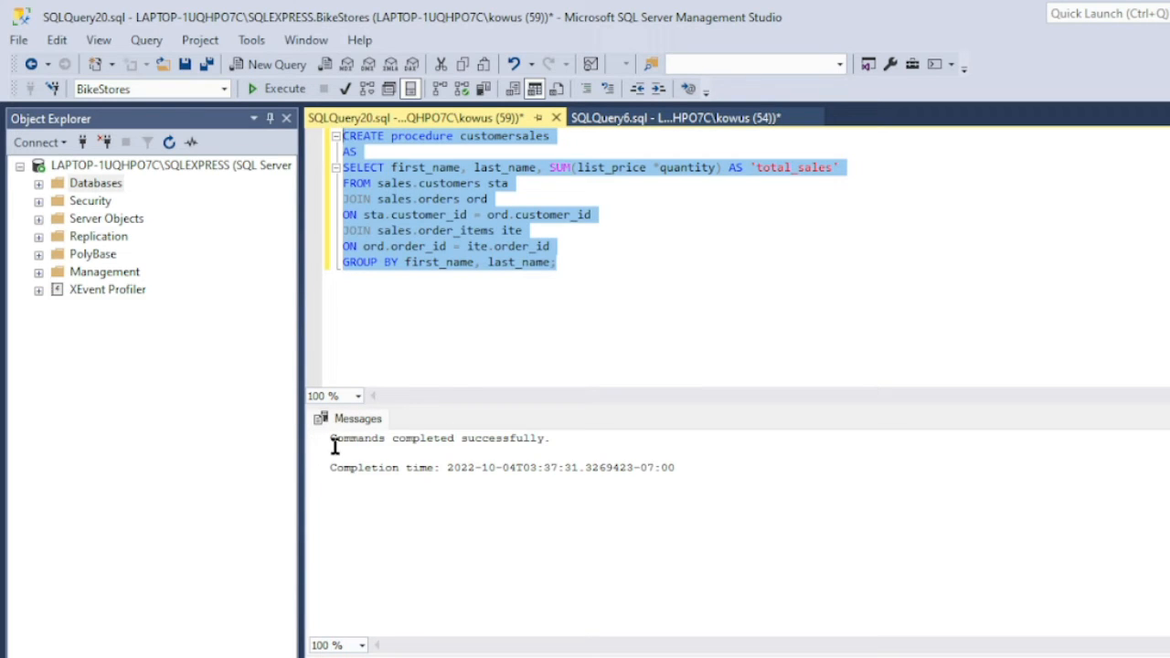
pyautogui.moveTo(763, 483)
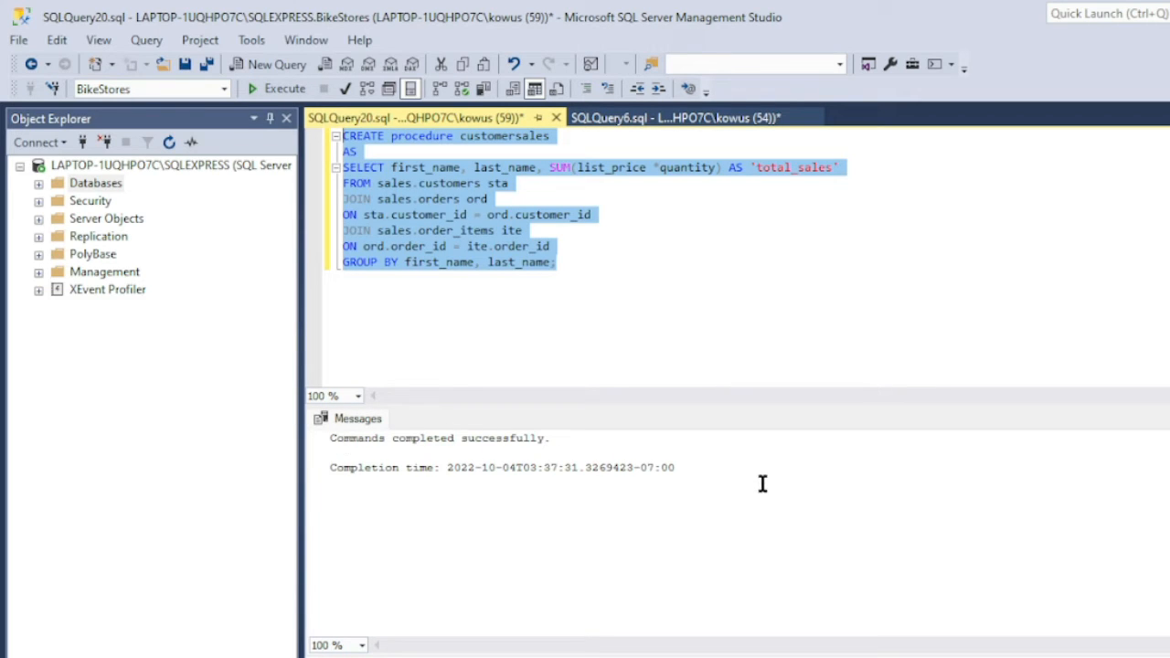
pyautogui.moveTo(592, 240)
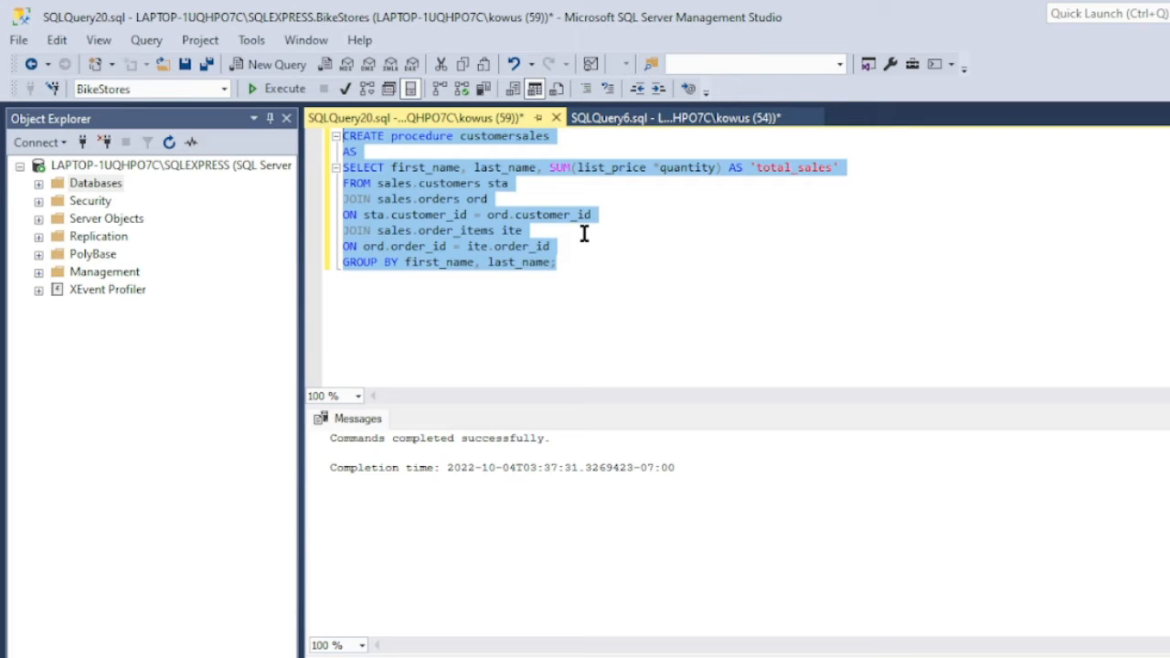
pyautogui.moveTo(538, 217)
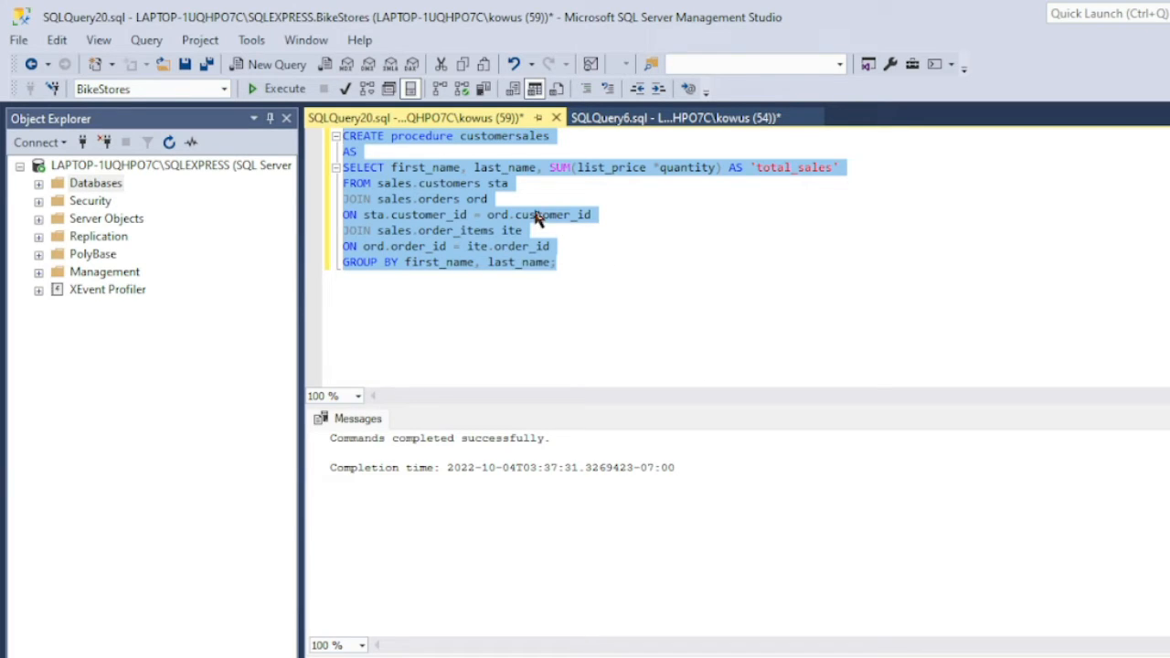
# Expand Databases > BikeStores > Programmability in Object Explorer to locate dbo.customersales
pyautogui.click(39, 183)
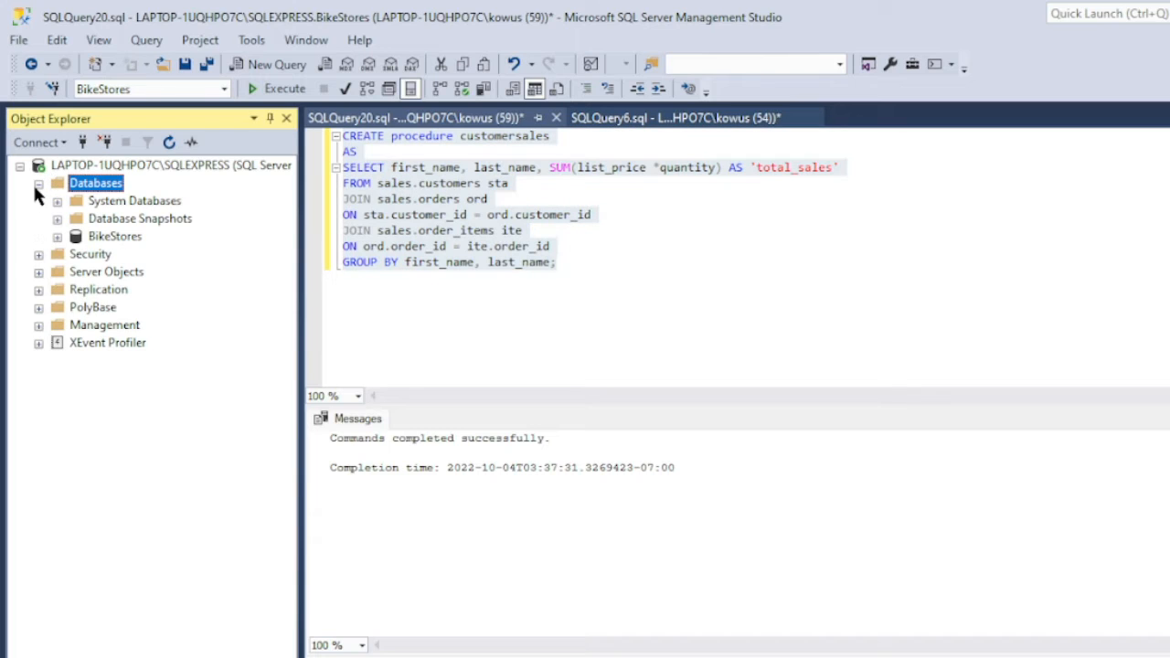
pyautogui.click(58, 235)
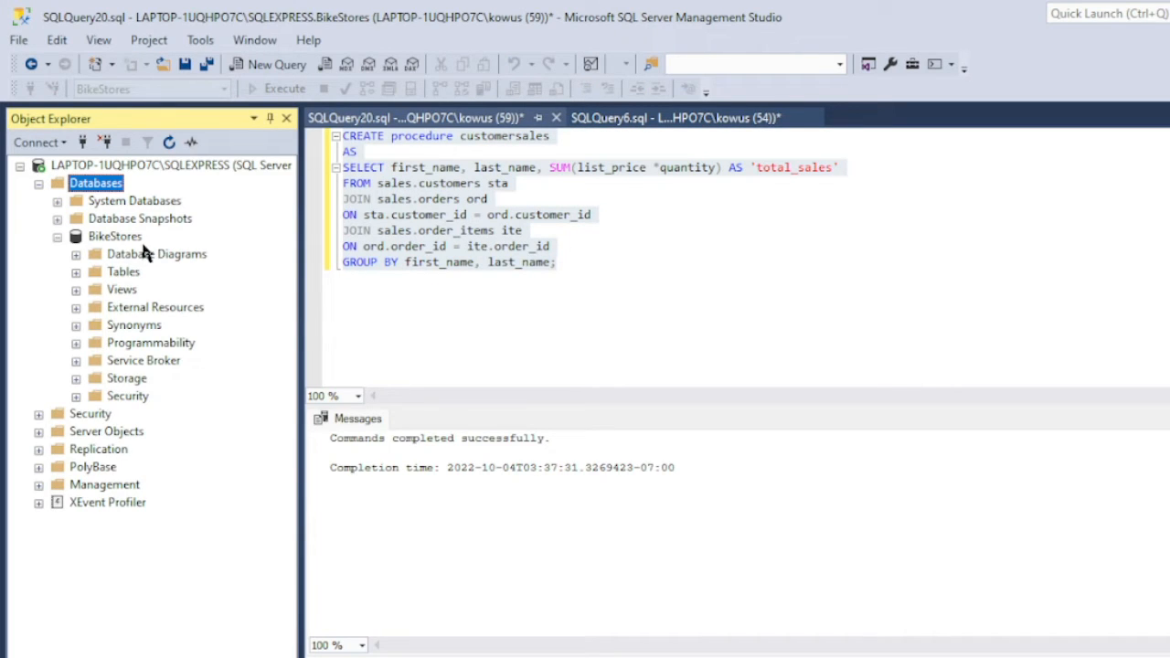
pyautogui.moveTo(78, 350)
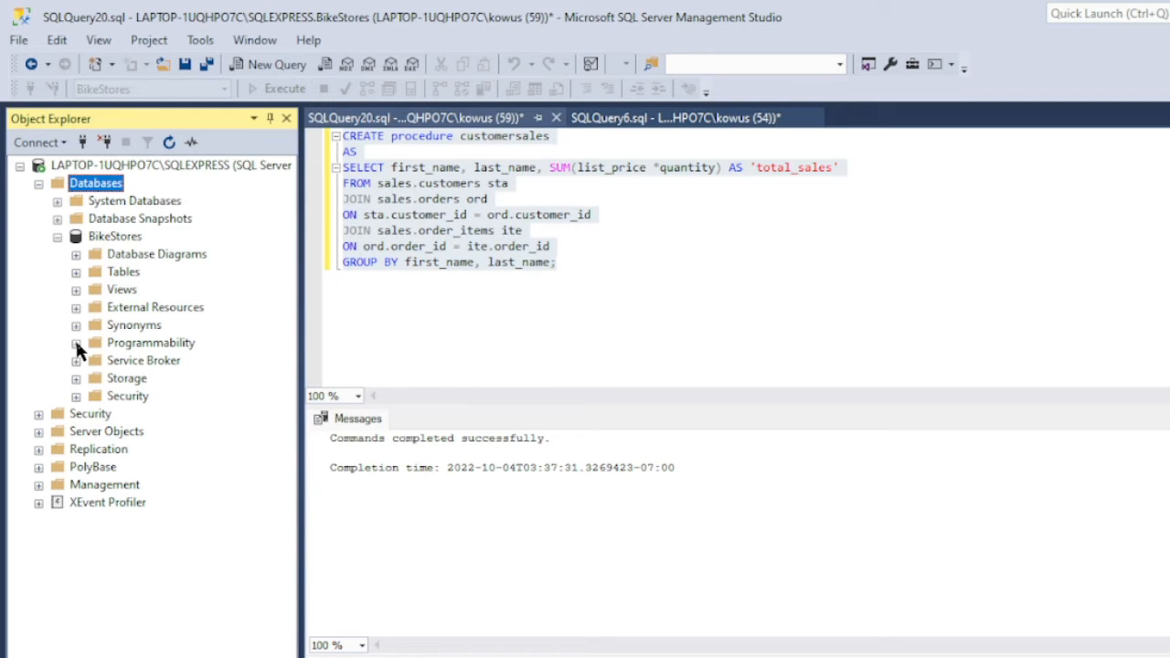
pyautogui.click(77, 343)
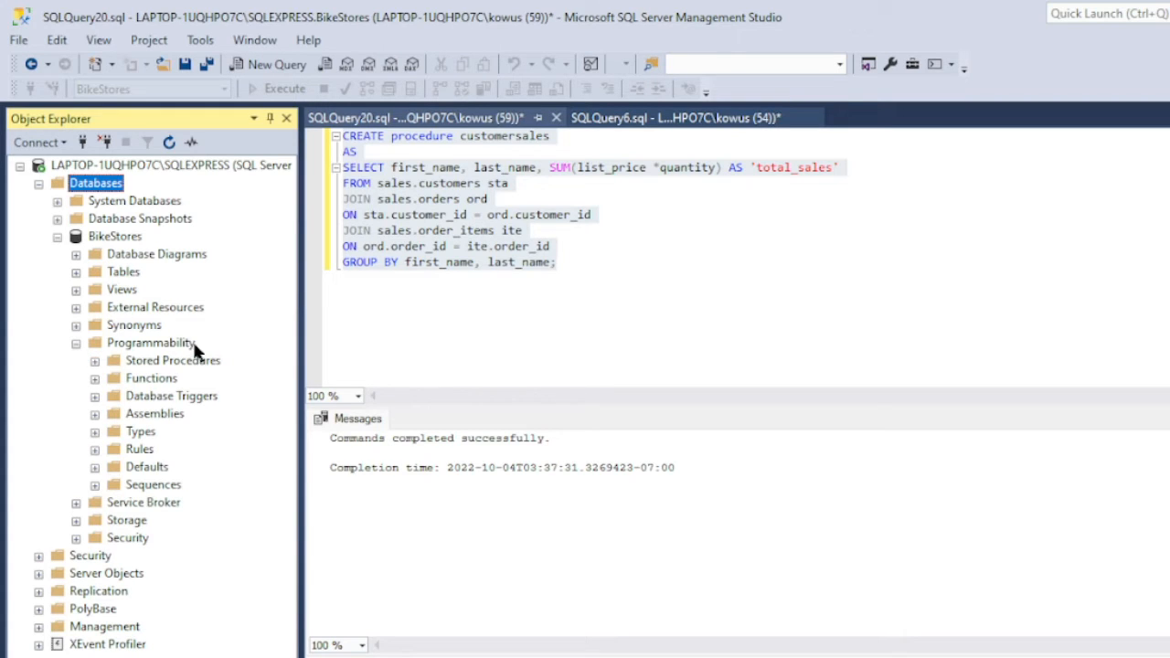
pyautogui.moveTo(181, 376)
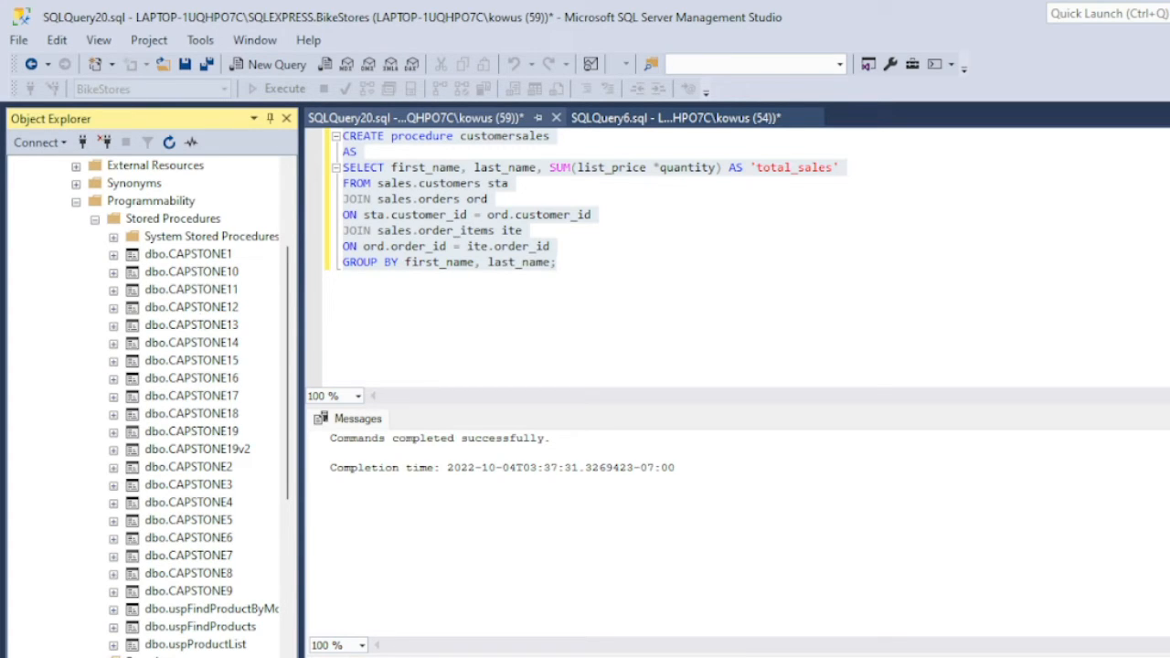
pyautogui.moveTo(189, 295)
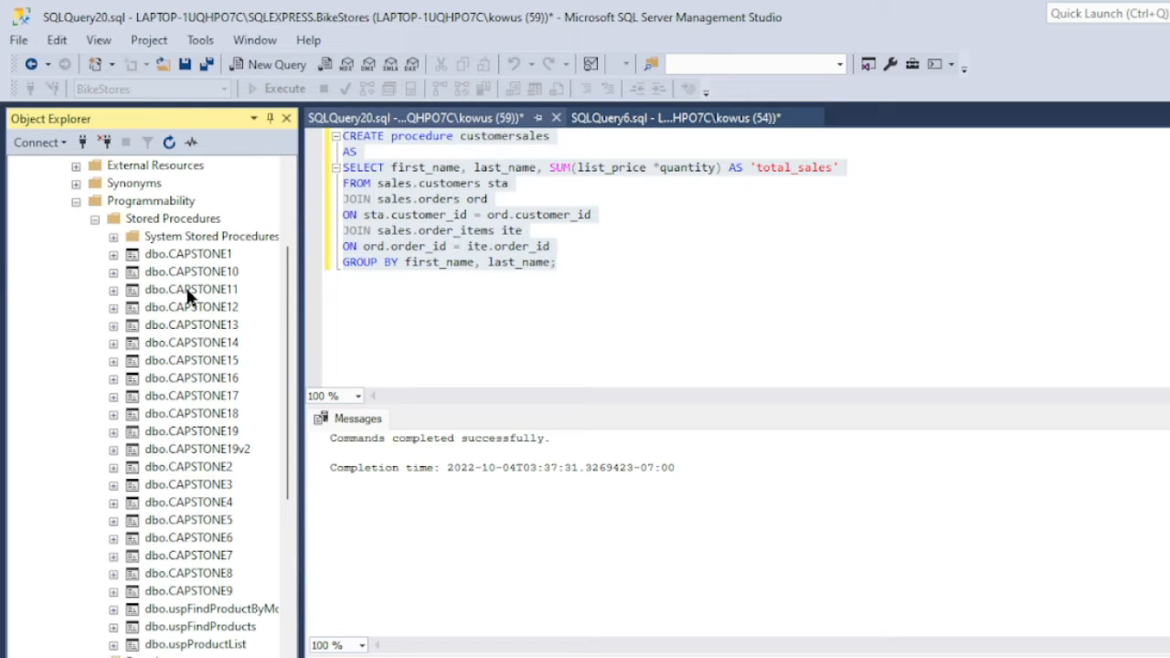
pyautogui.click(169, 141)
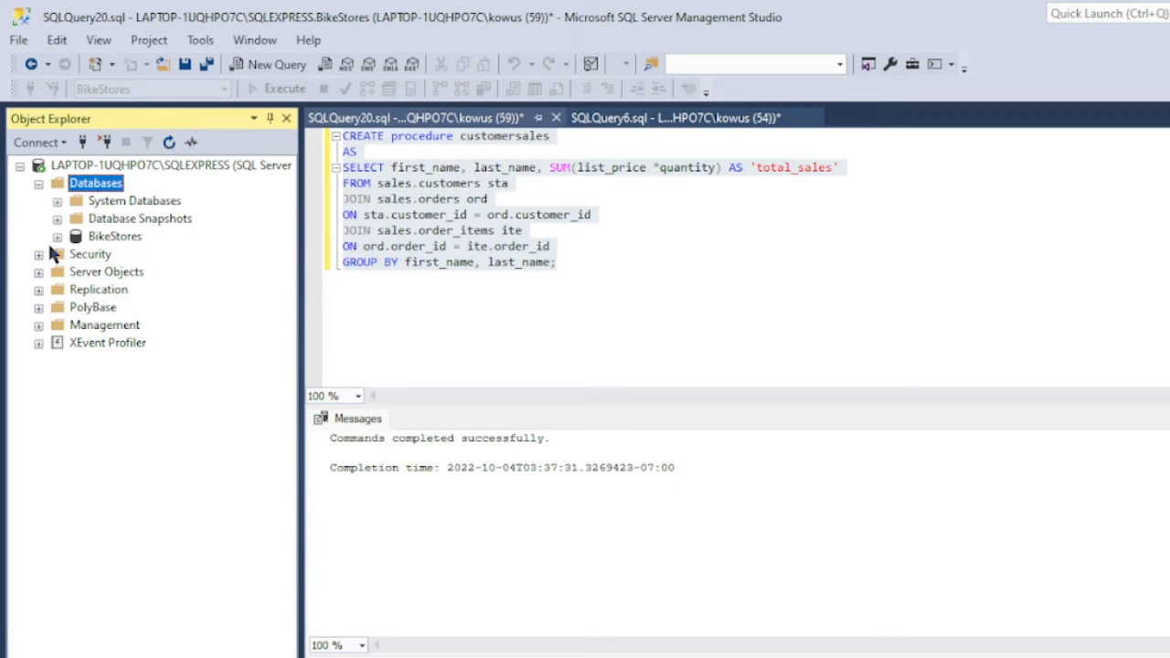
pyautogui.moveTo(55, 254)
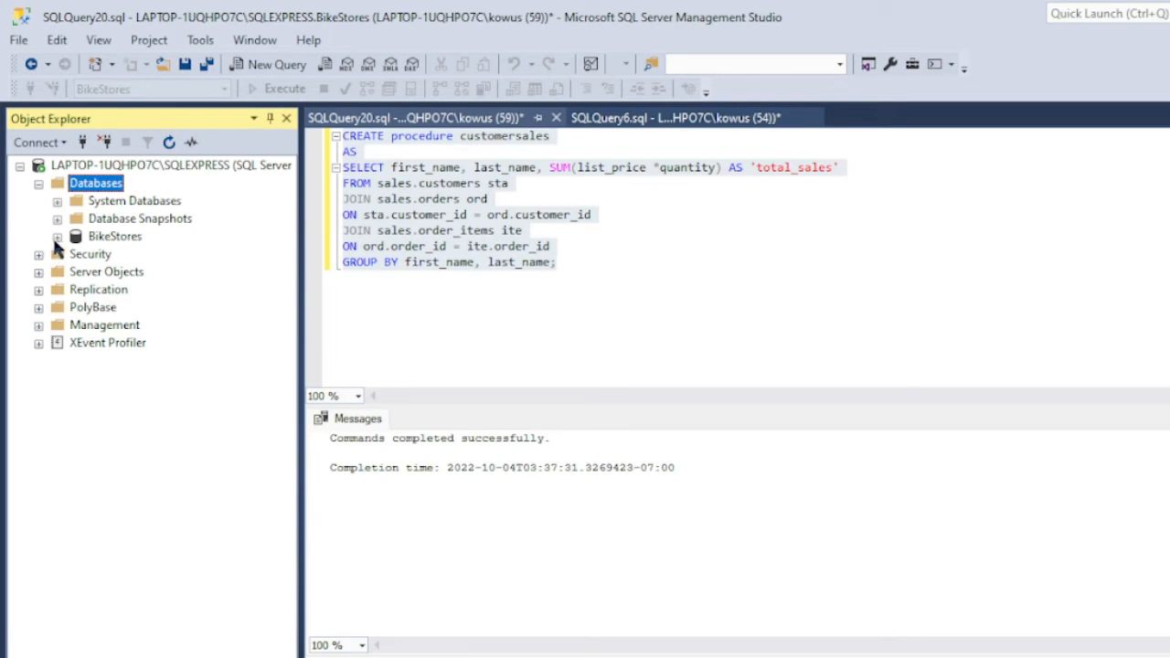
pyautogui.click(57, 235)
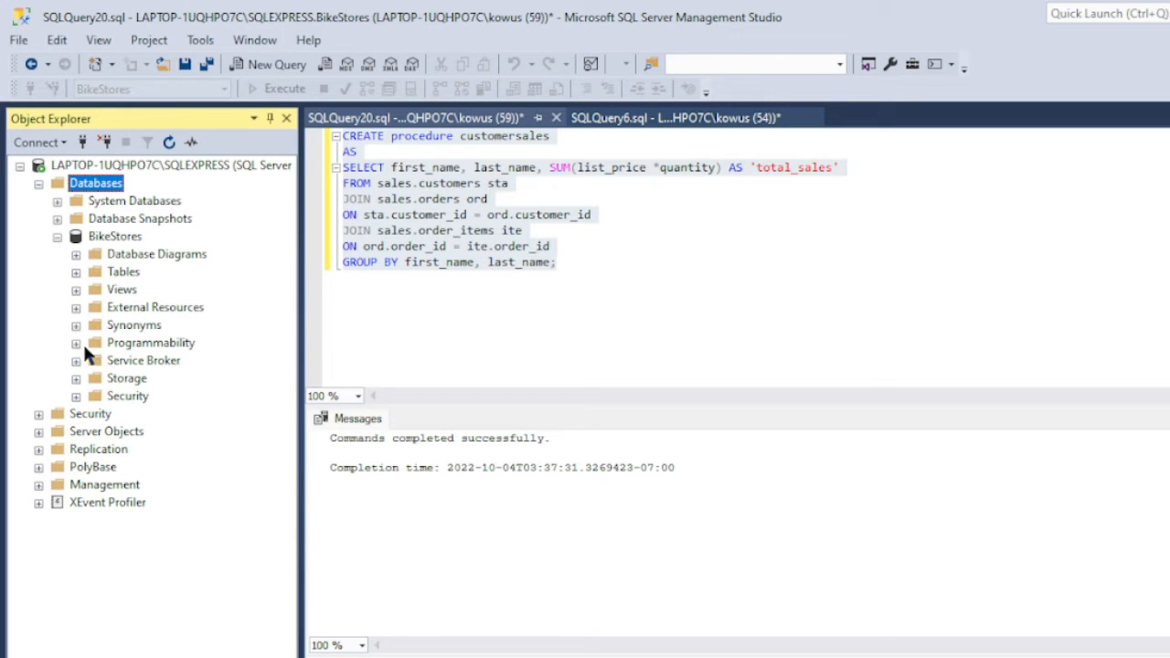
pyautogui.click(76, 341)
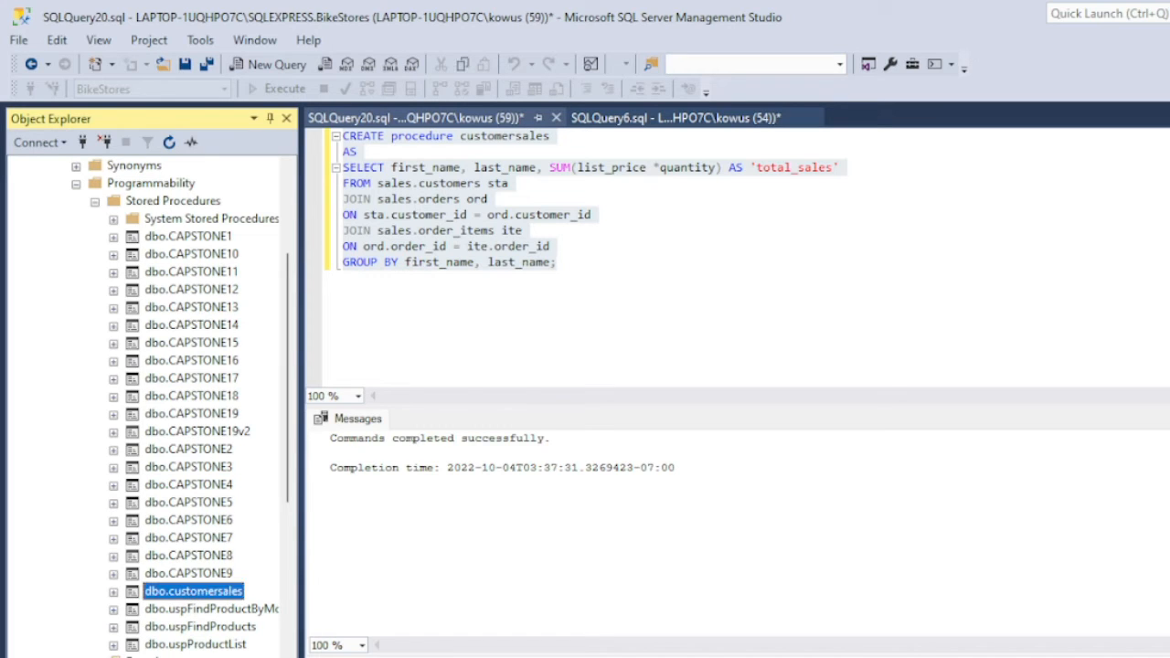
pyautogui.moveTo(251, 603)
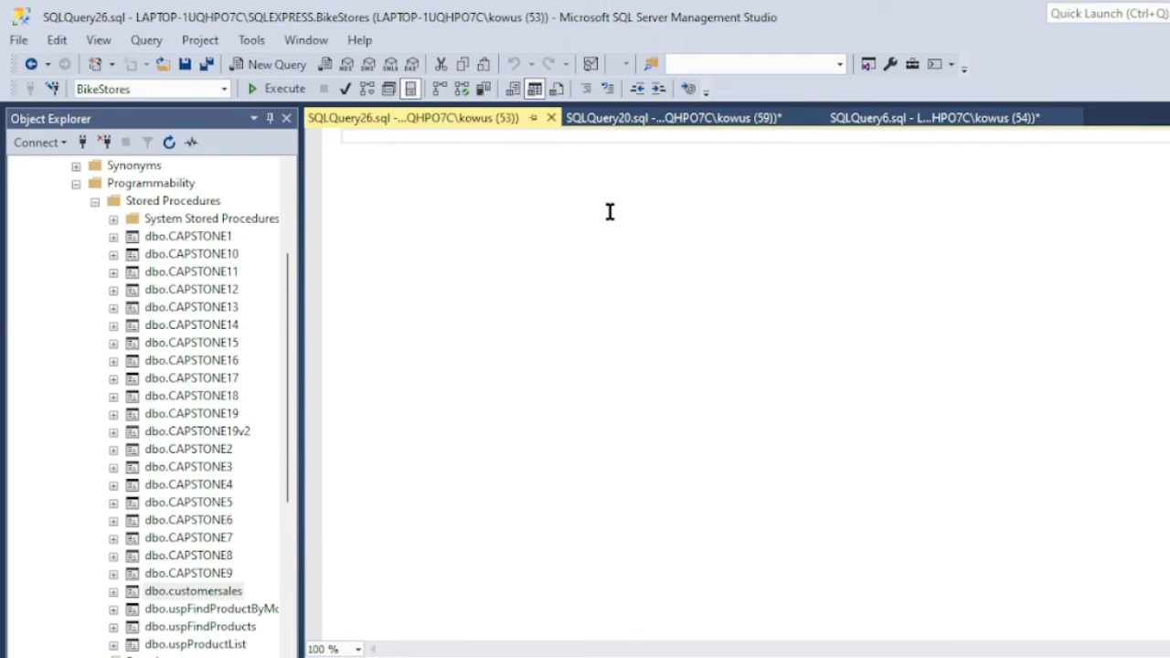
# Run 'EXECUTE customersales' to list each customer's total sales
pyautogui.write('EXE')
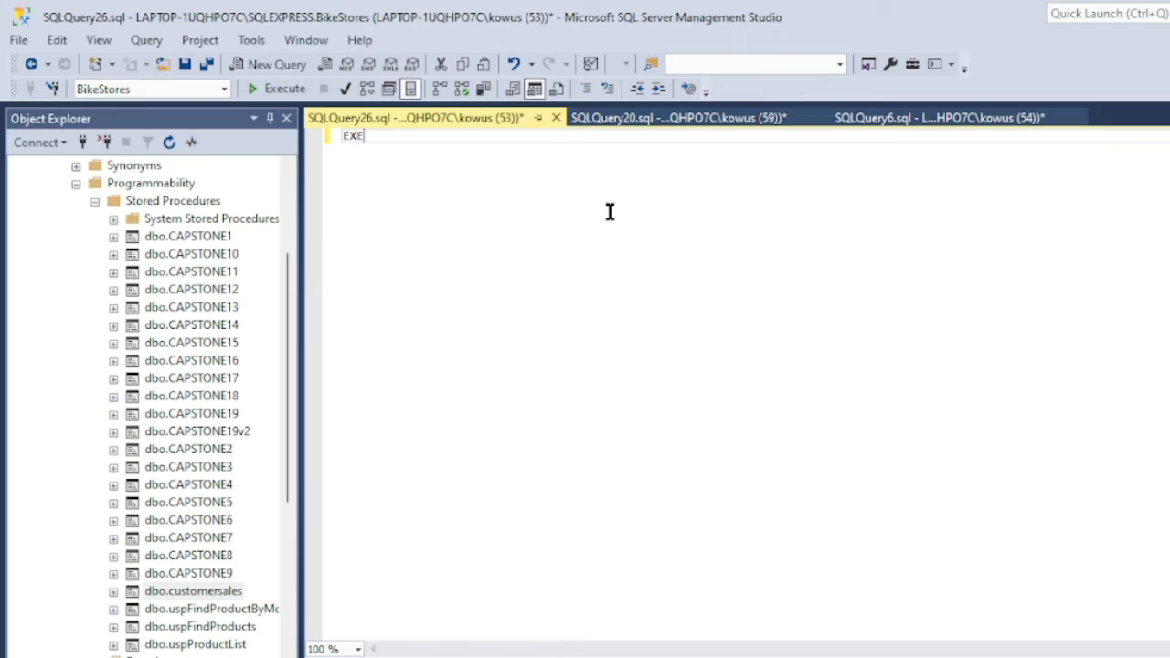
pyautogui.write('CUTE')
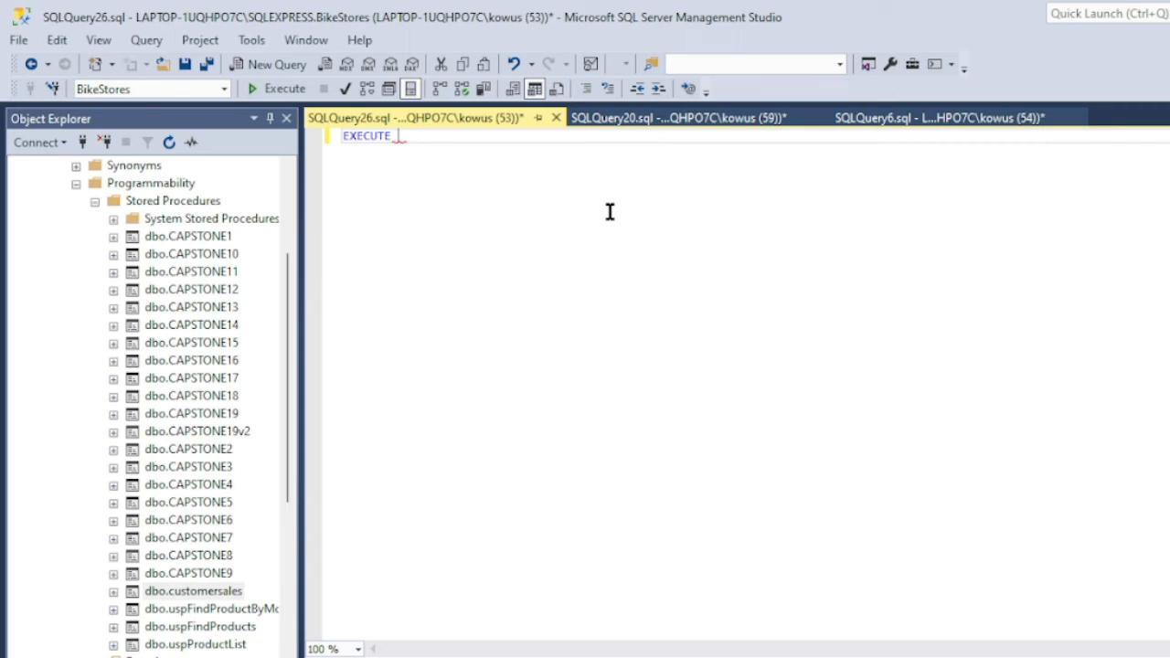
pyautogui.write('cus')
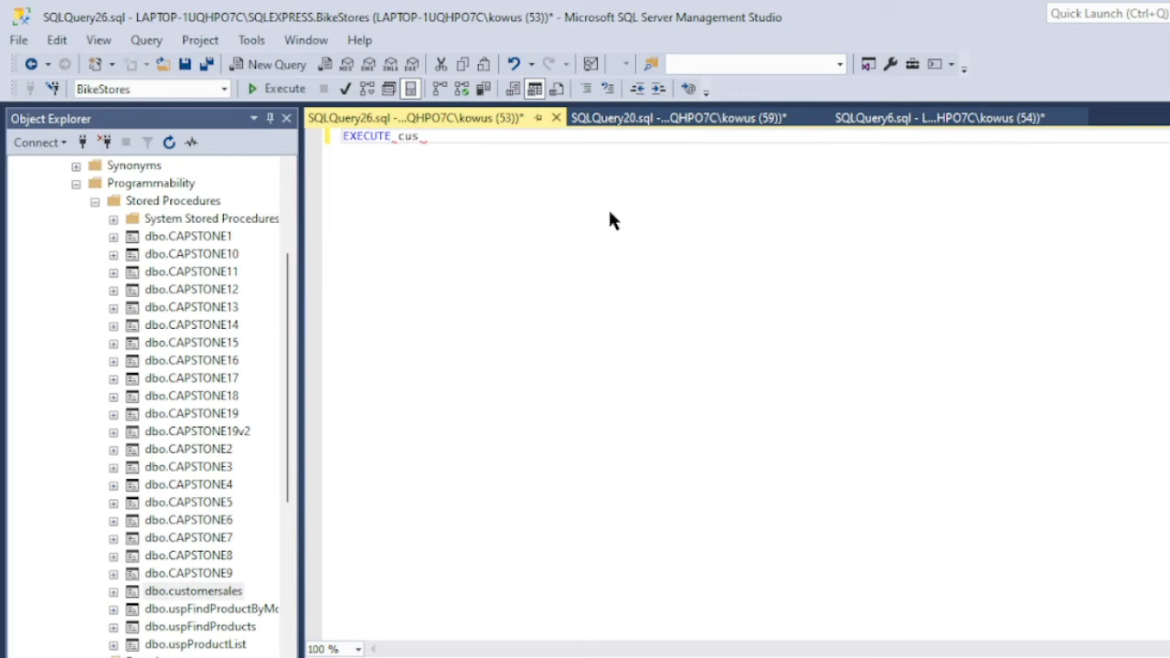
pyautogui.write('tomersales')
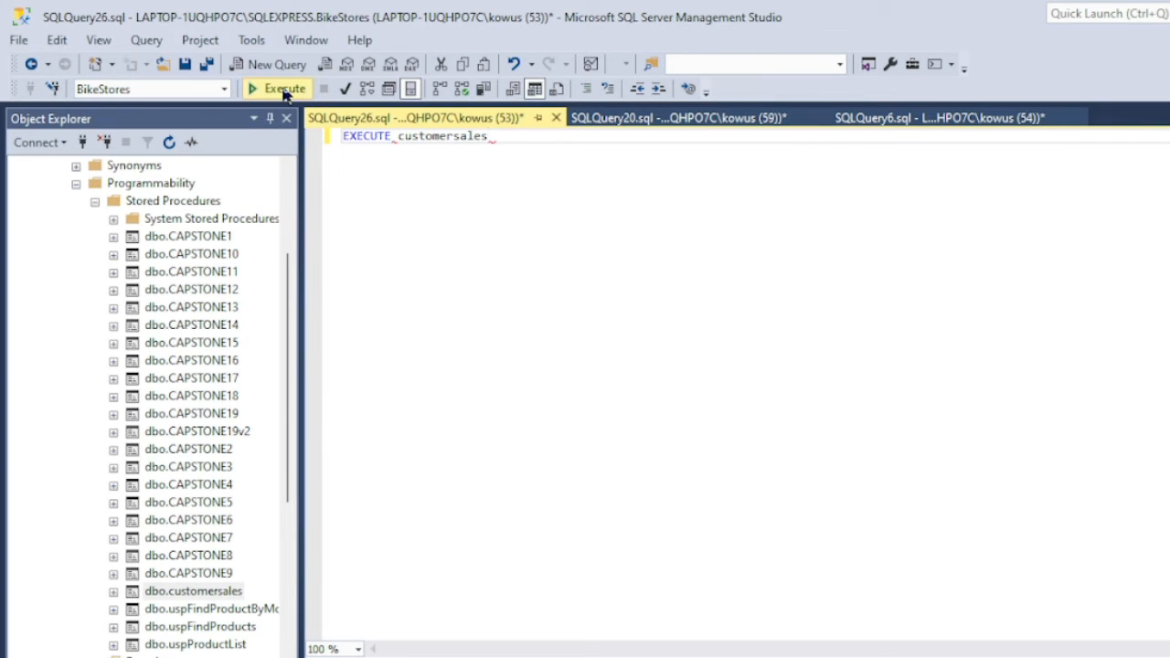
pyautogui.click(277, 88)
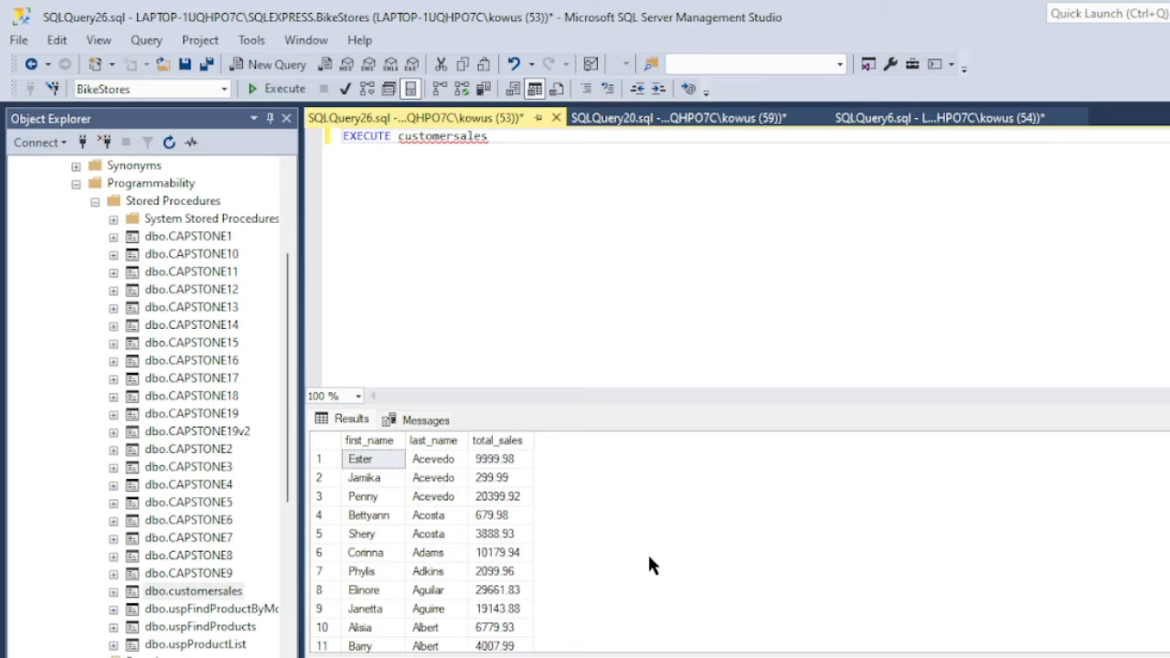
pyautogui.moveTo(346, 649)
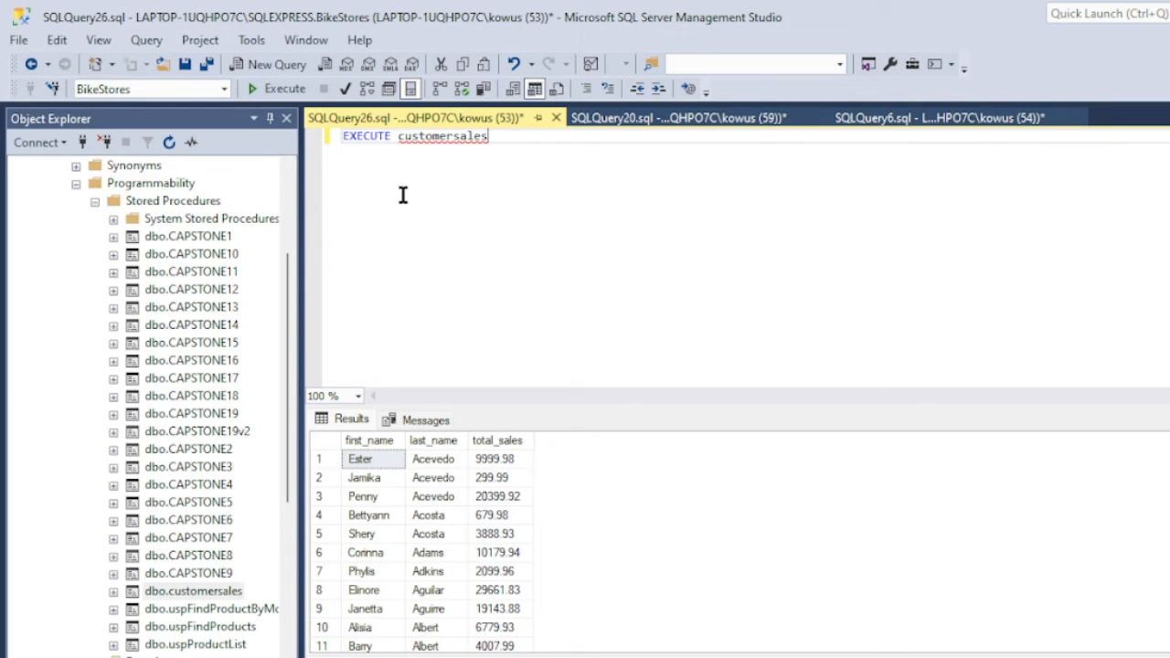
pyautogui.moveTo(399, 189)
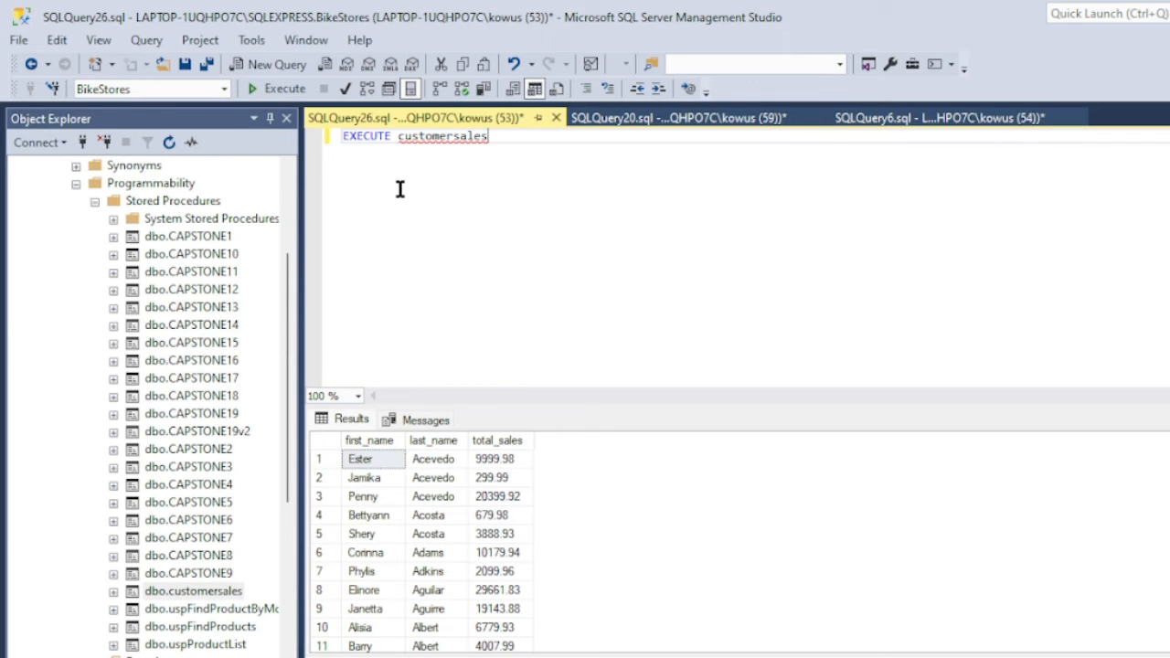
pyautogui.moveTo(795, 511)
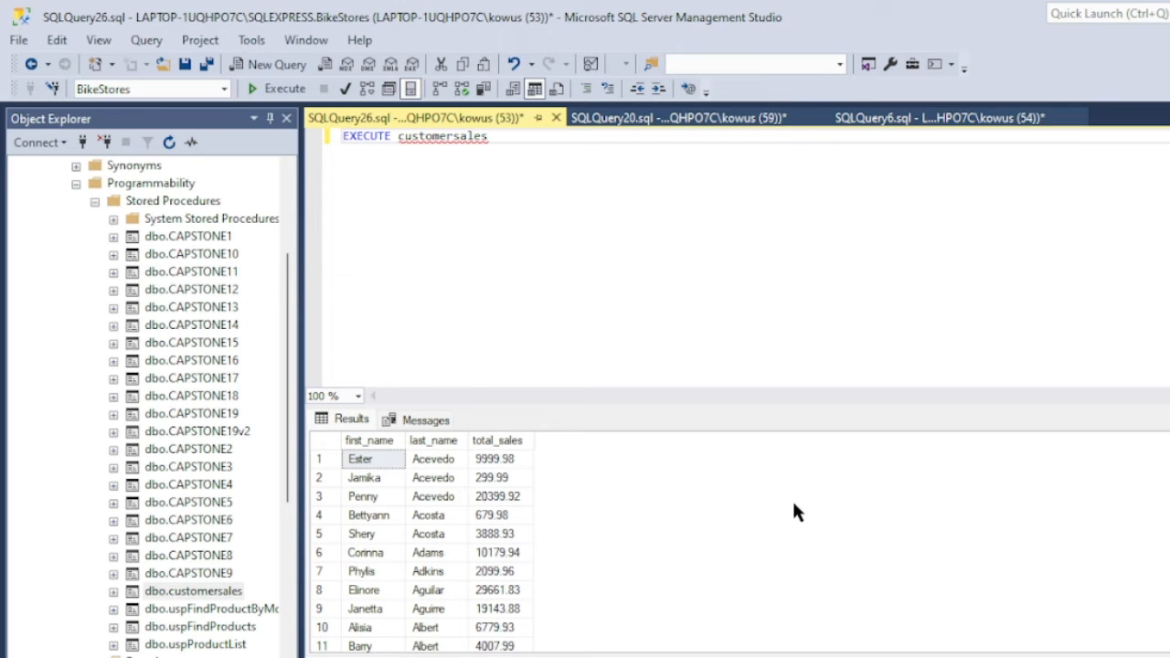
pyautogui.moveTo(347, 298)
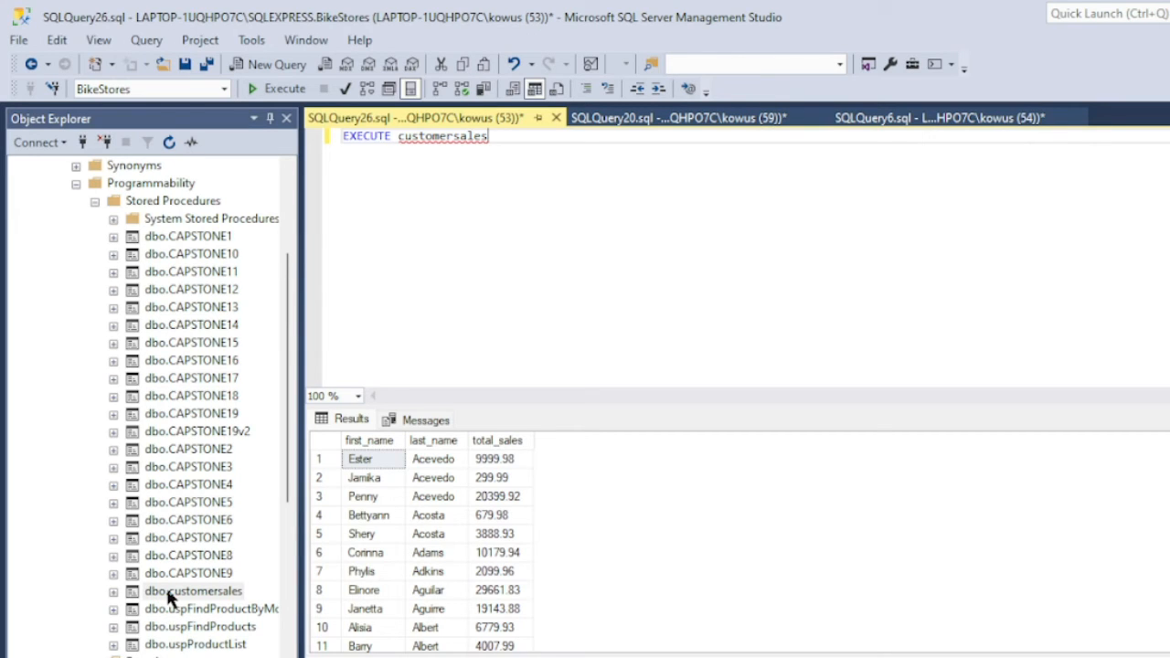
pyautogui.click(192, 590)
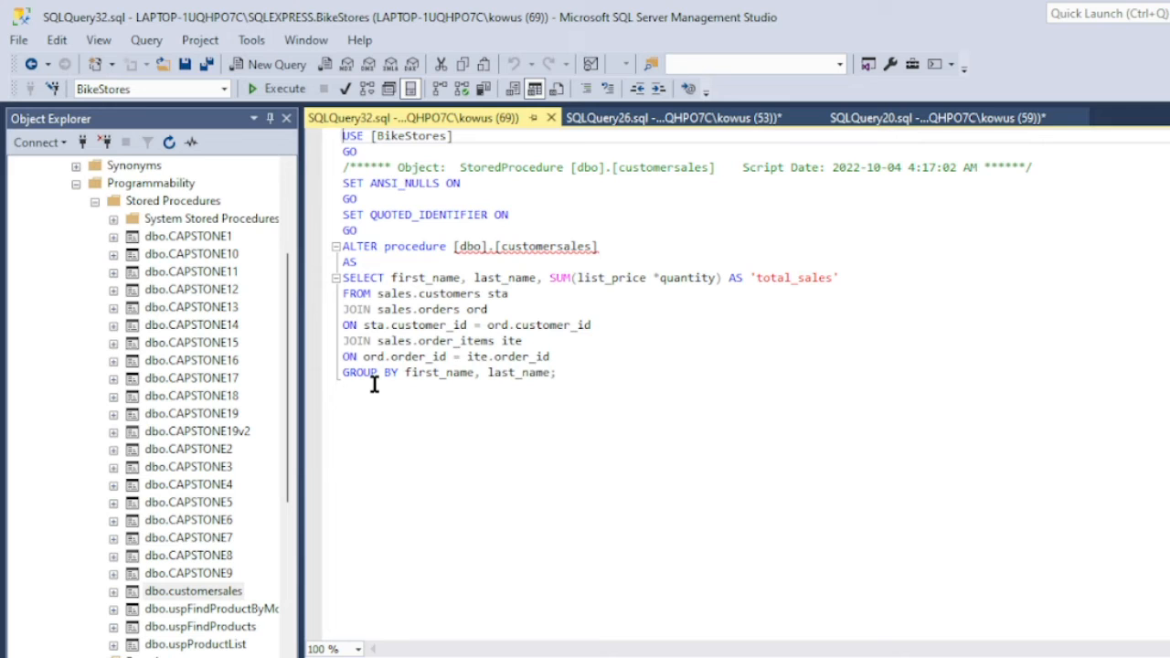
# Add SUM(quantity) AS 'total_quantity' to the procedure's SELECT and run the ALTER script
pyautogui.moveTo(375, 309); pyautogui.dragTo(555, 372)
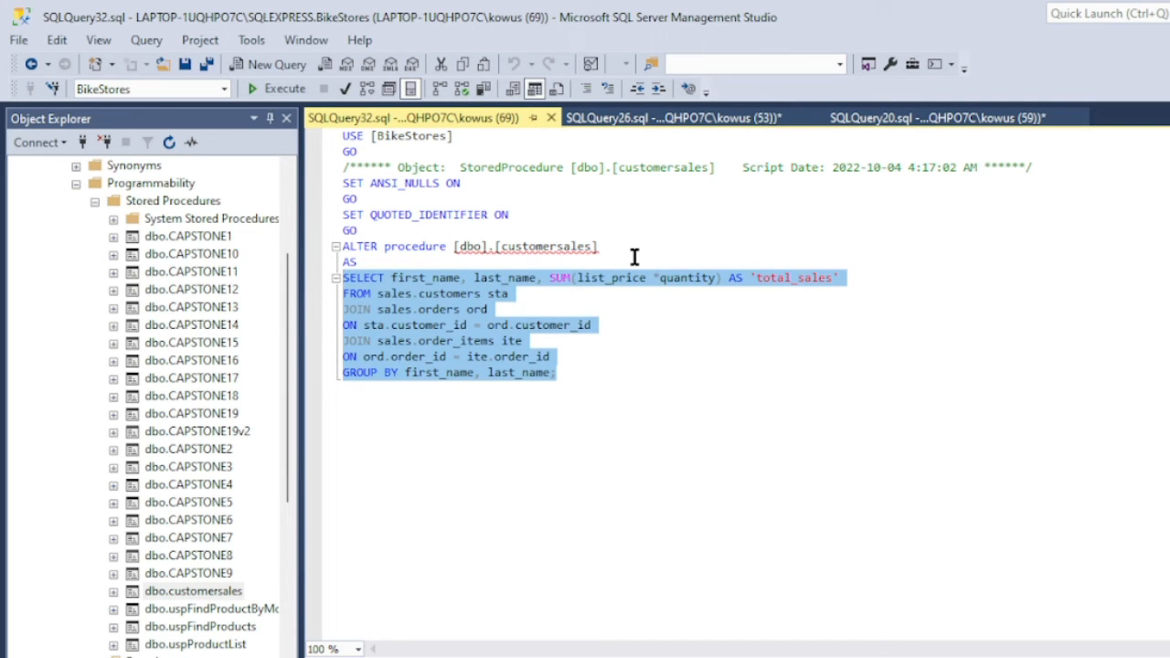
pyautogui.moveTo(351, 283)
pyautogui.write(', SUM(')
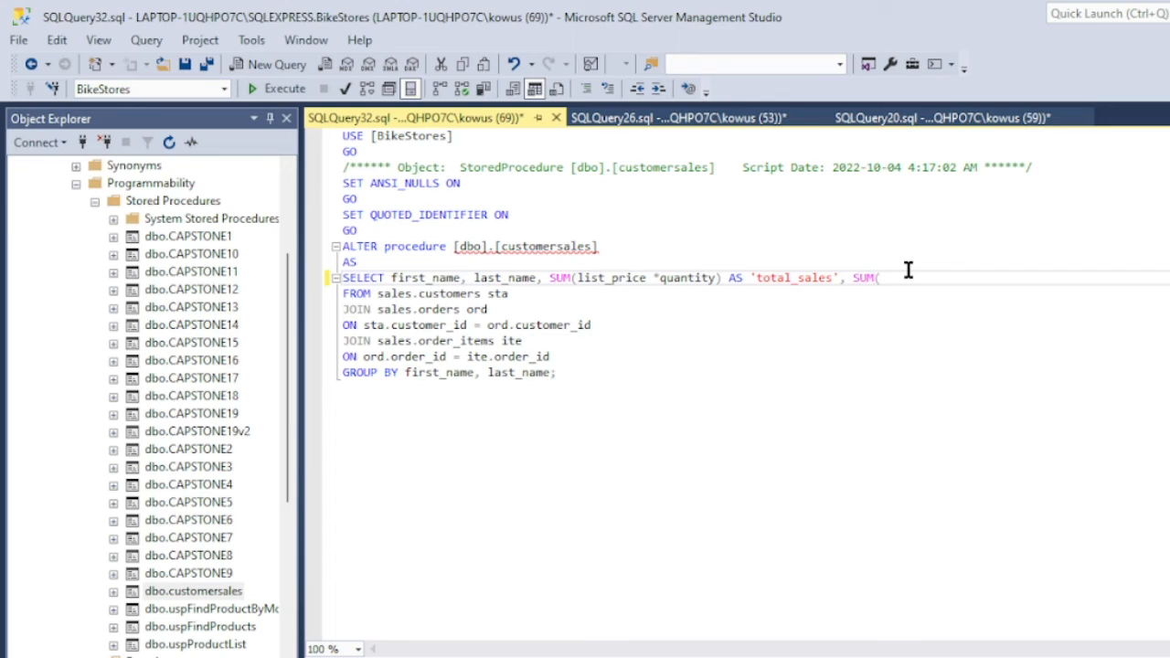
pyautogui.write('quantity')
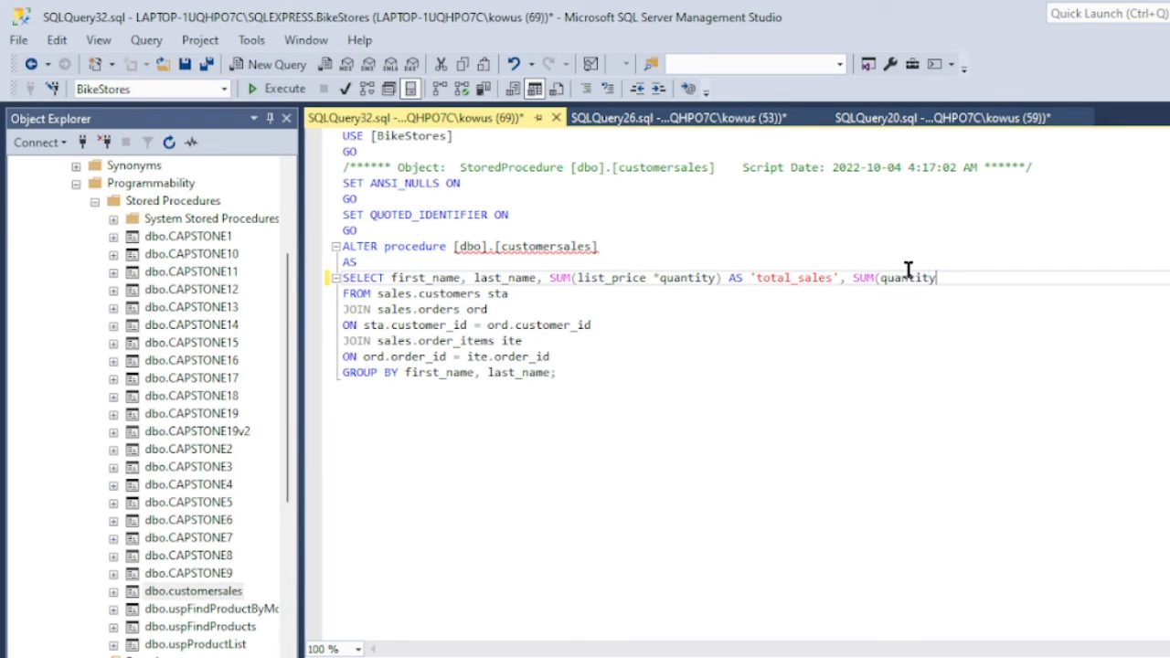
pyautogui.write(')')
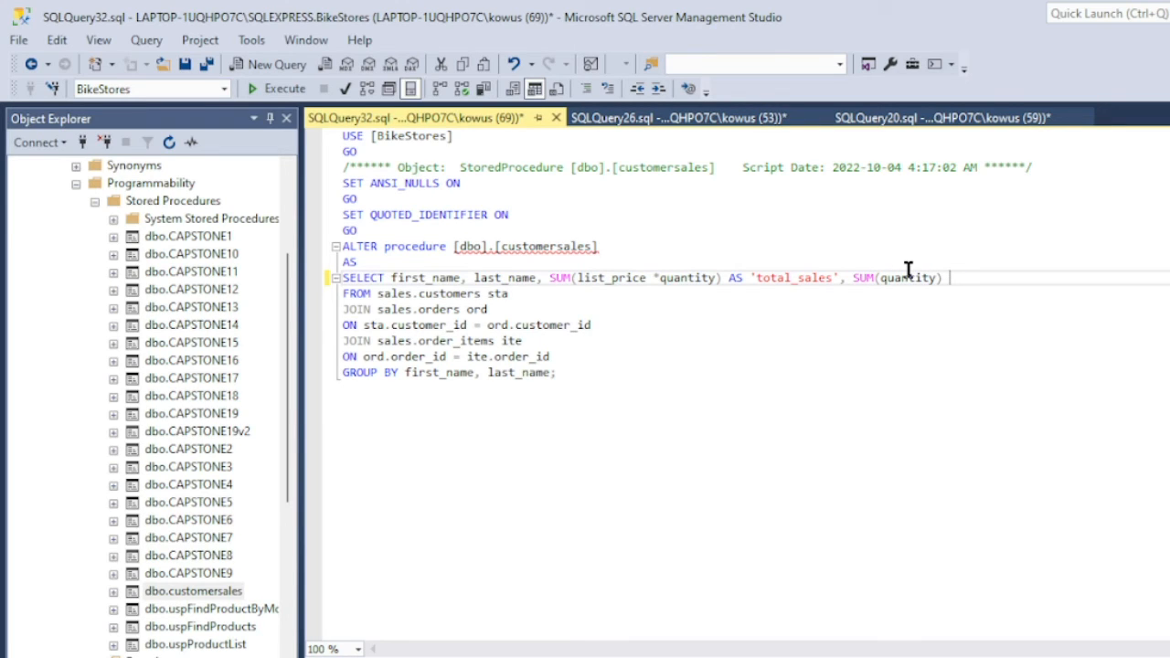
pyautogui.write("AS '")
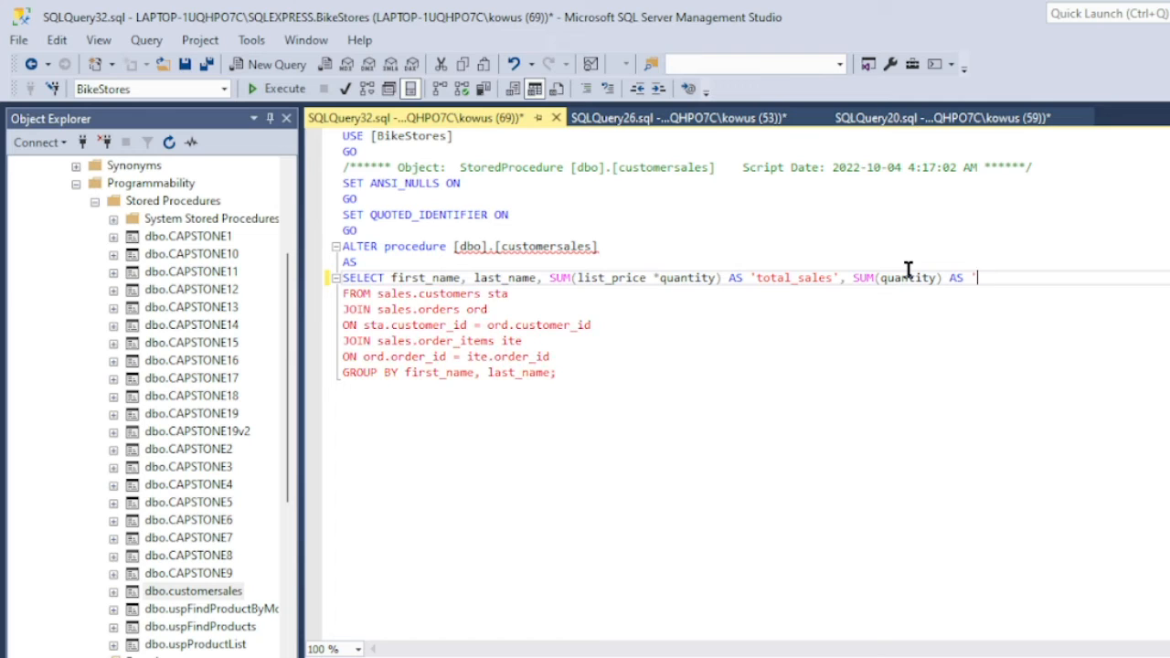
pyautogui.write('tot')
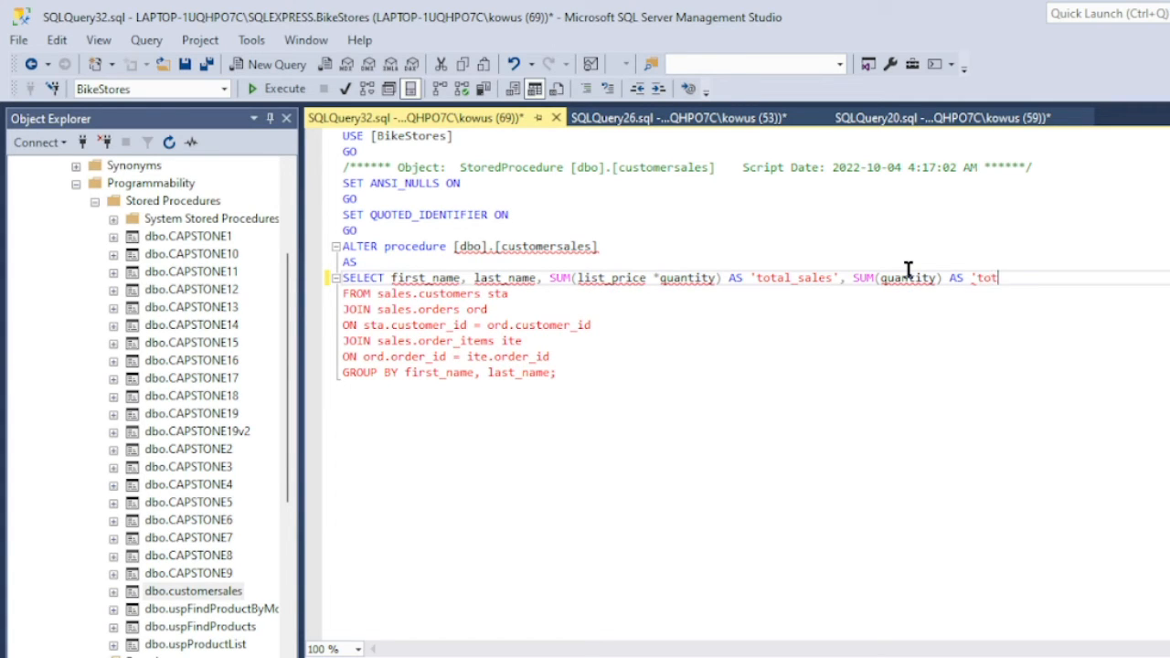
pyautogui.write('al_quant')
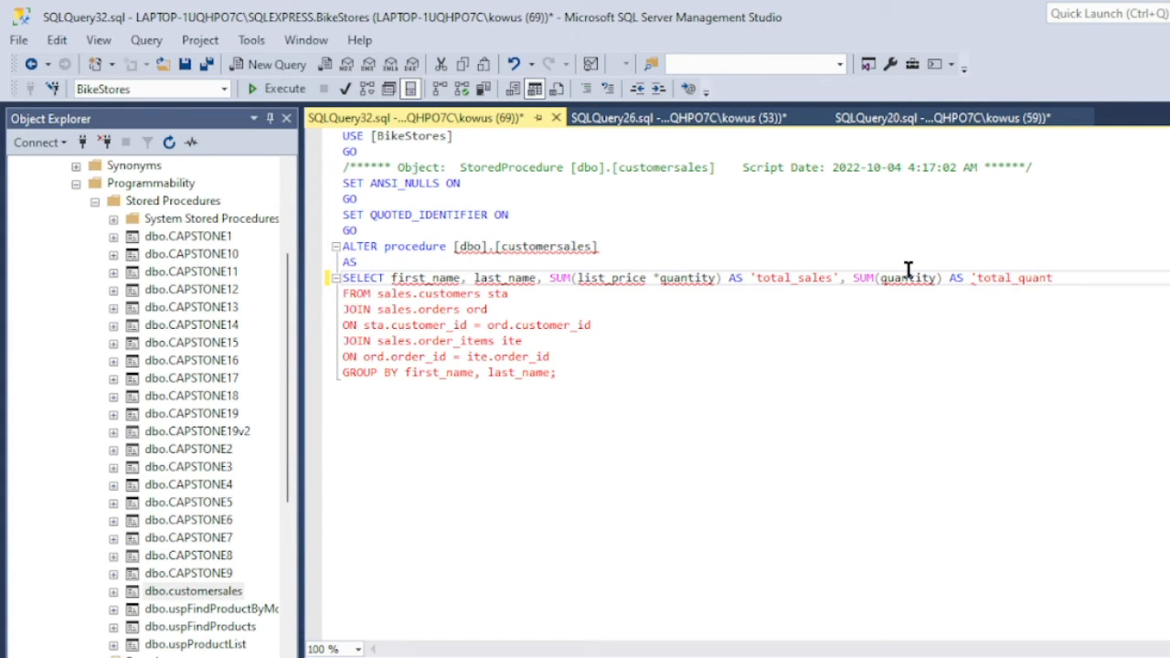
pyautogui.write('ity')
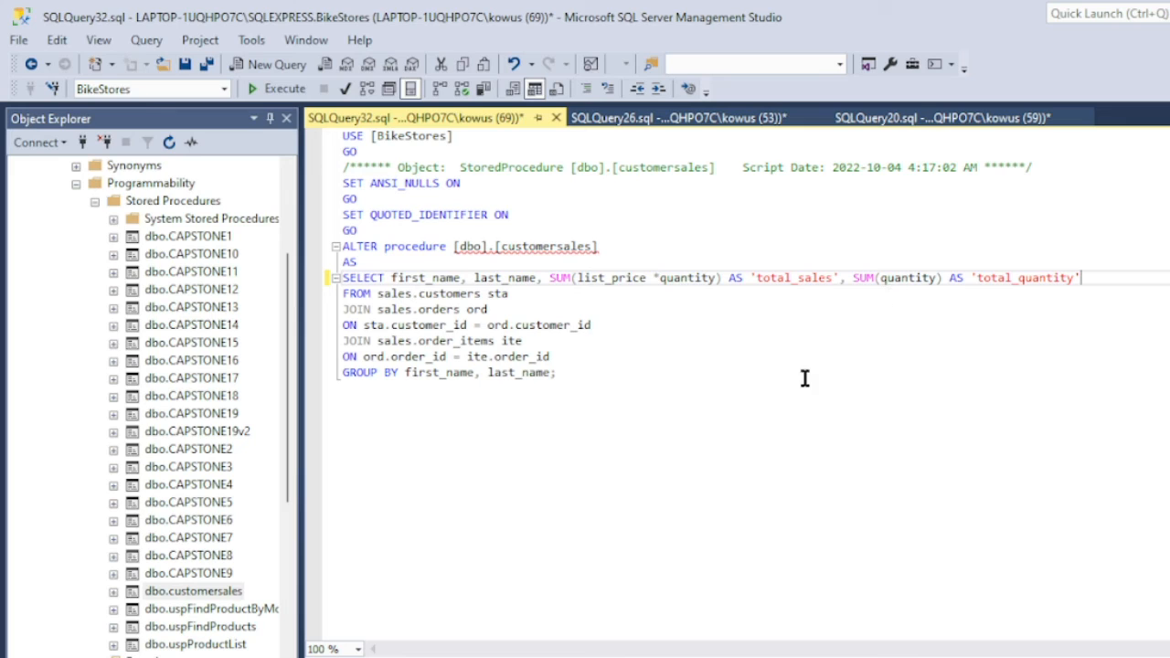
pyautogui.moveTo(482, 482)
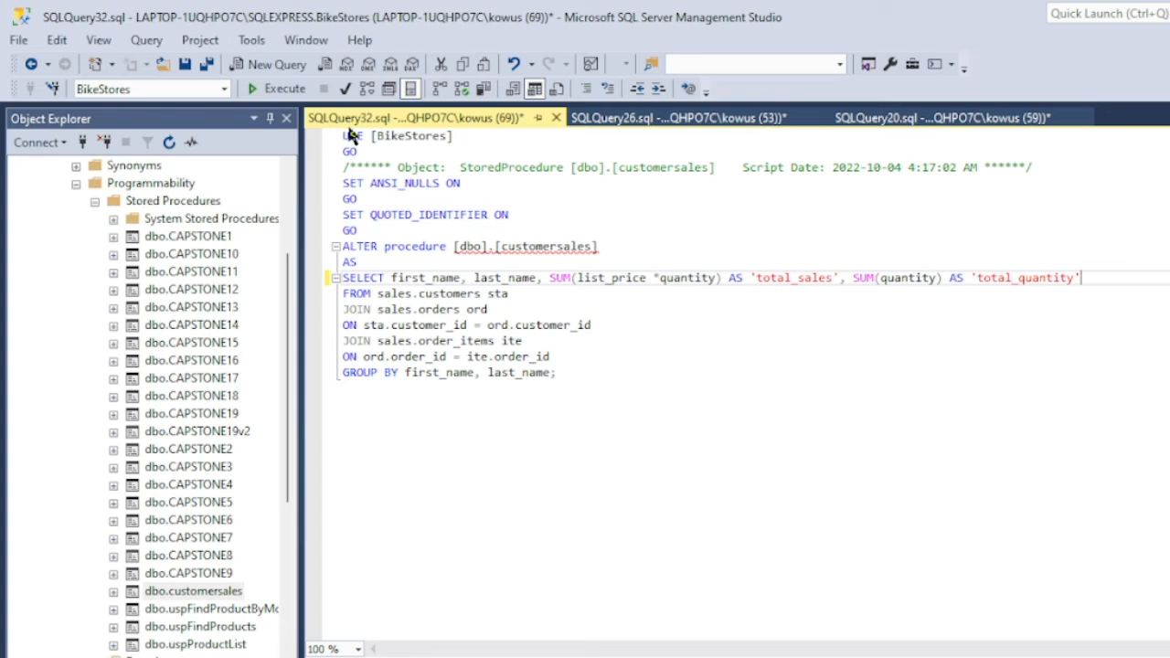
pyautogui.click(284, 88)
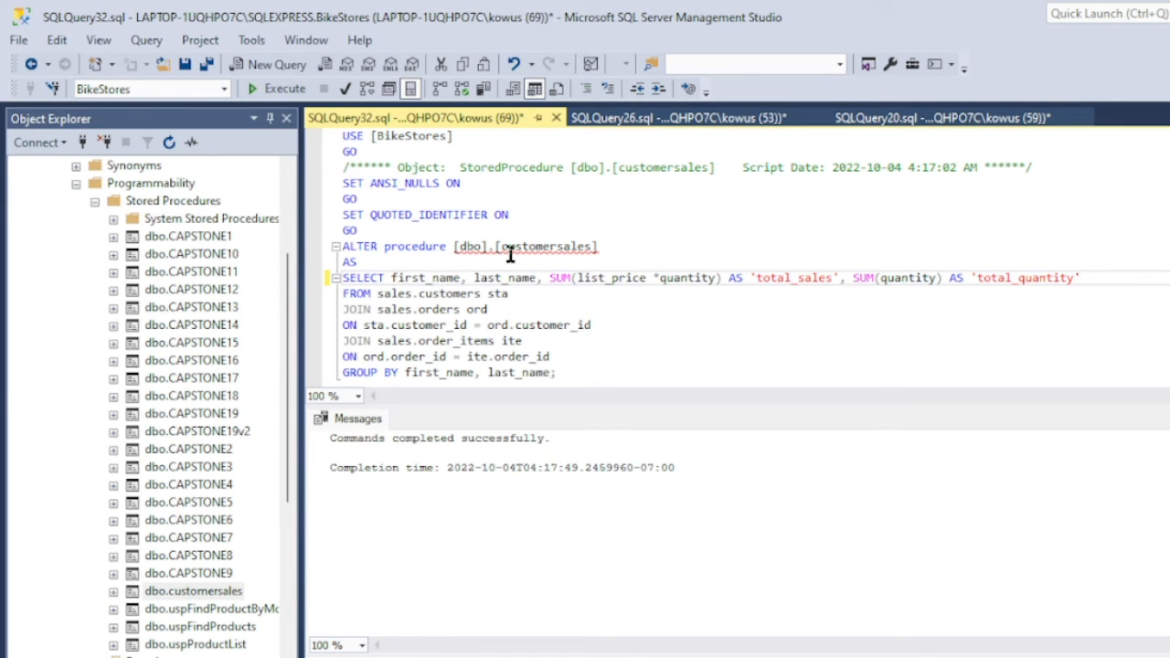
# Check the successful alteration message, then start a new blank query tab
pyautogui.click(1083, 277)
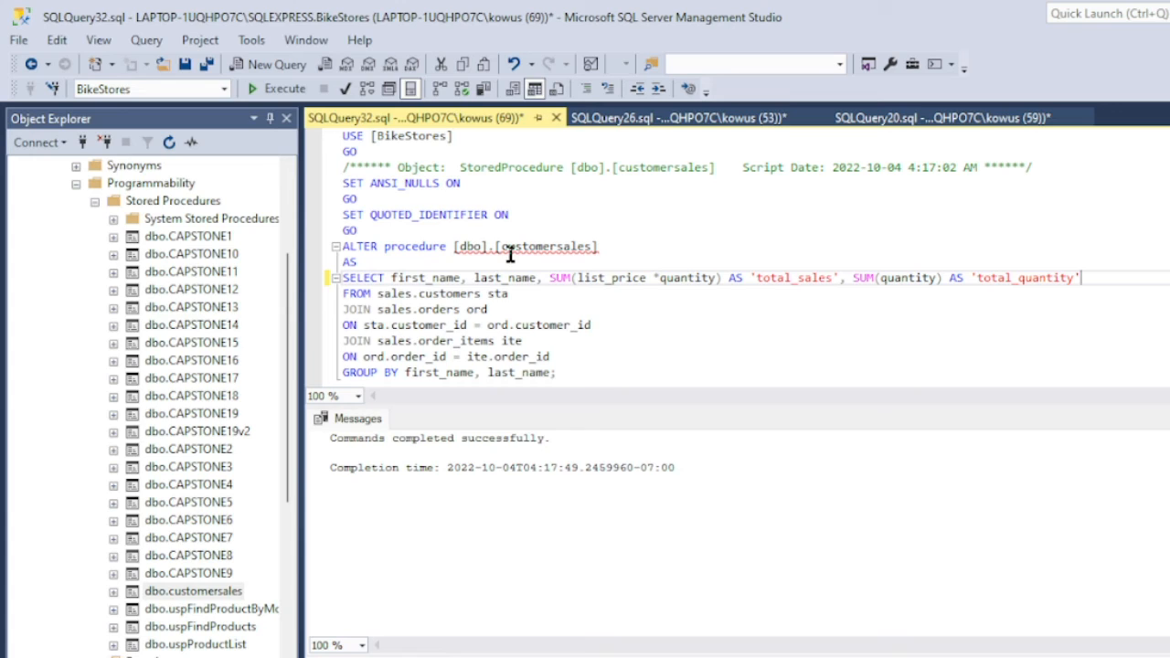
pyautogui.click(276, 63)
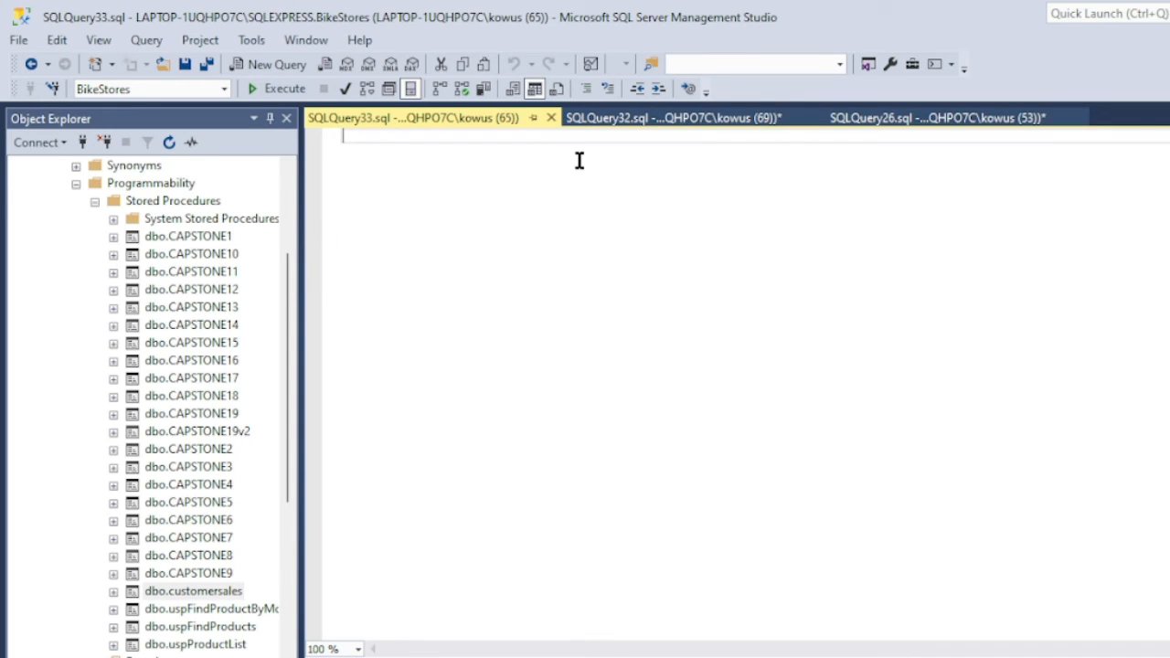
# Execute customersales again to show total_sales alongside the new total_quantity column
pyautogui.write('EXE')
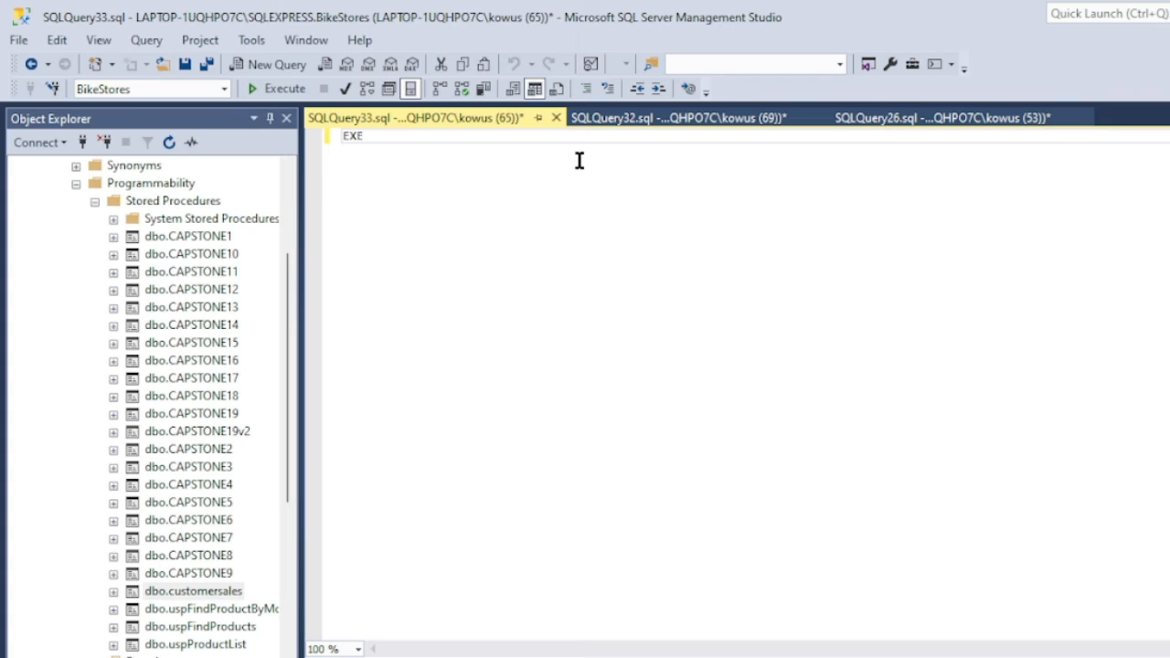
pyautogui.write('CUTE')
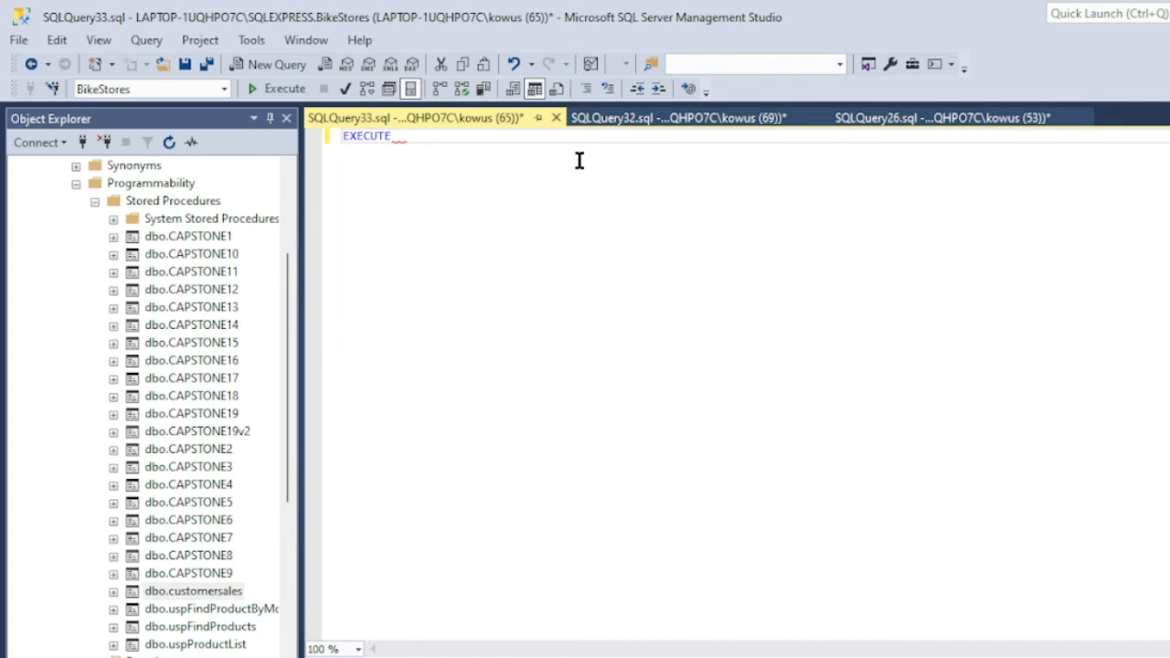
pyautogui.write('_cu')
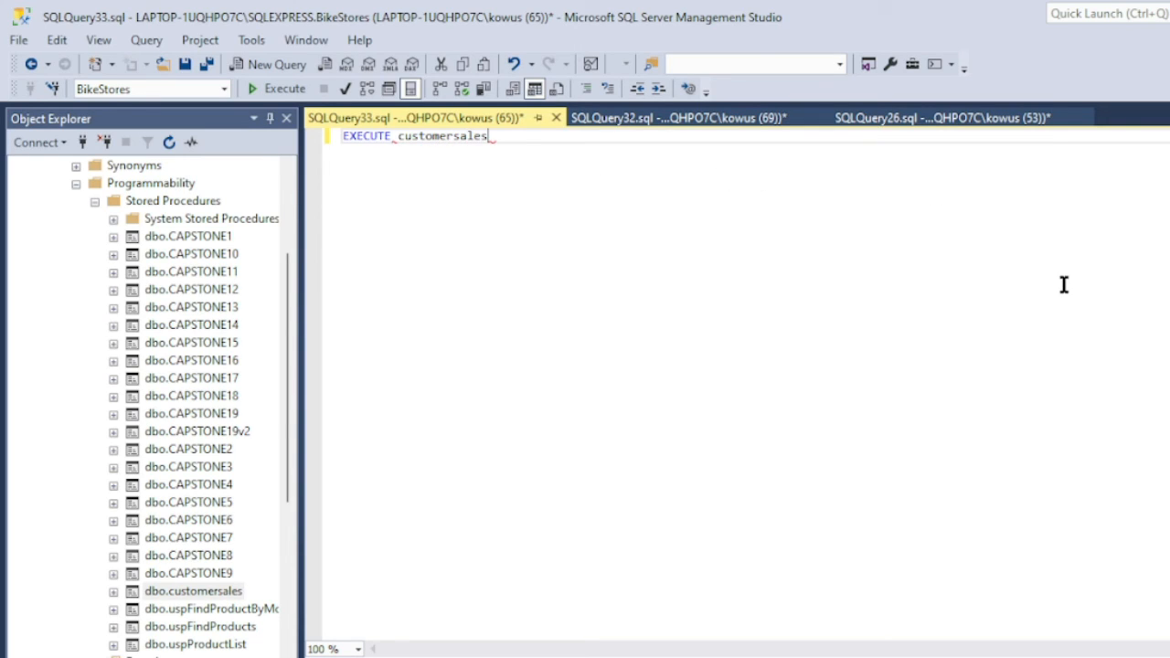
pyautogui.click(285, 88)
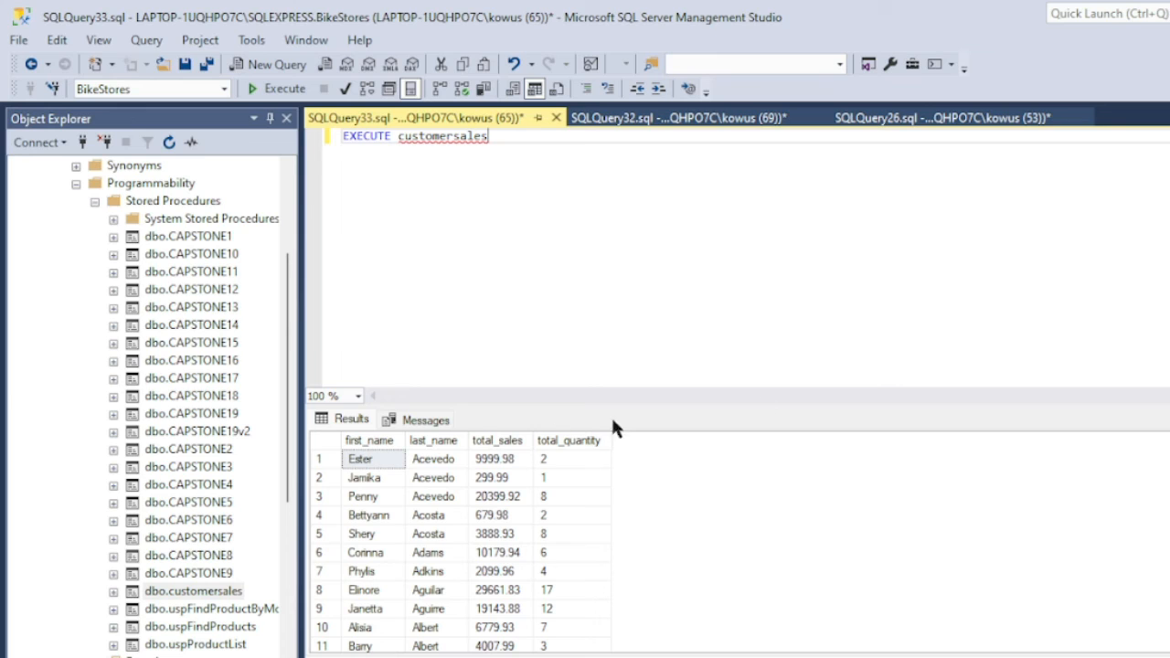
pyautogui.click(369, 439)
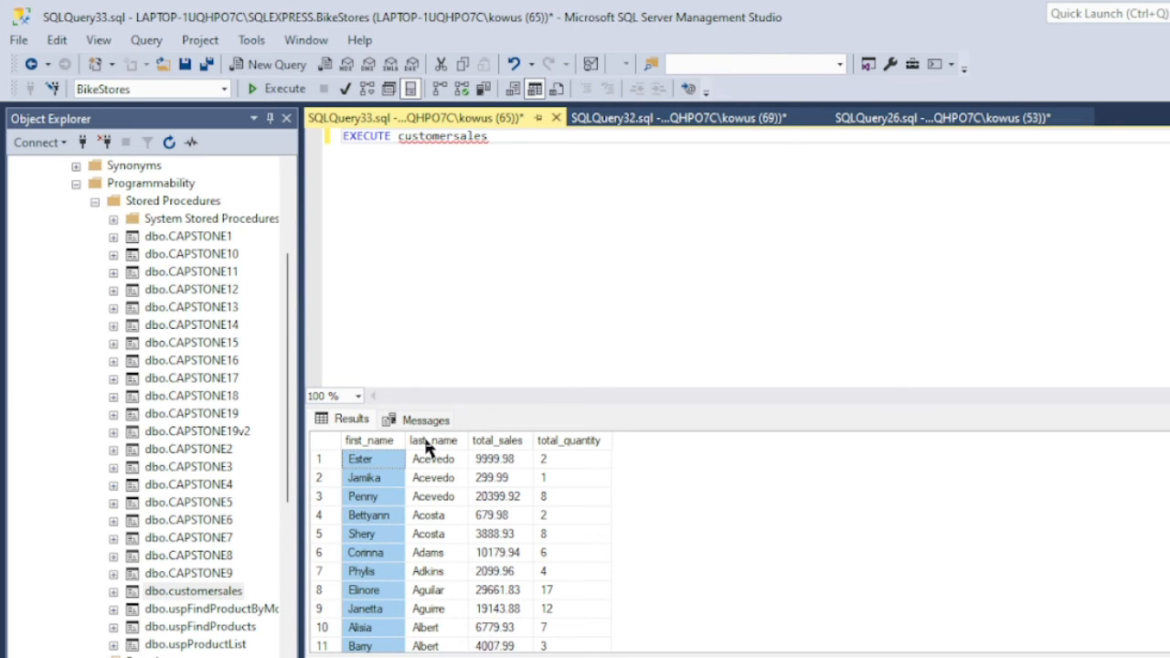
pyautogui.click(497, 439)
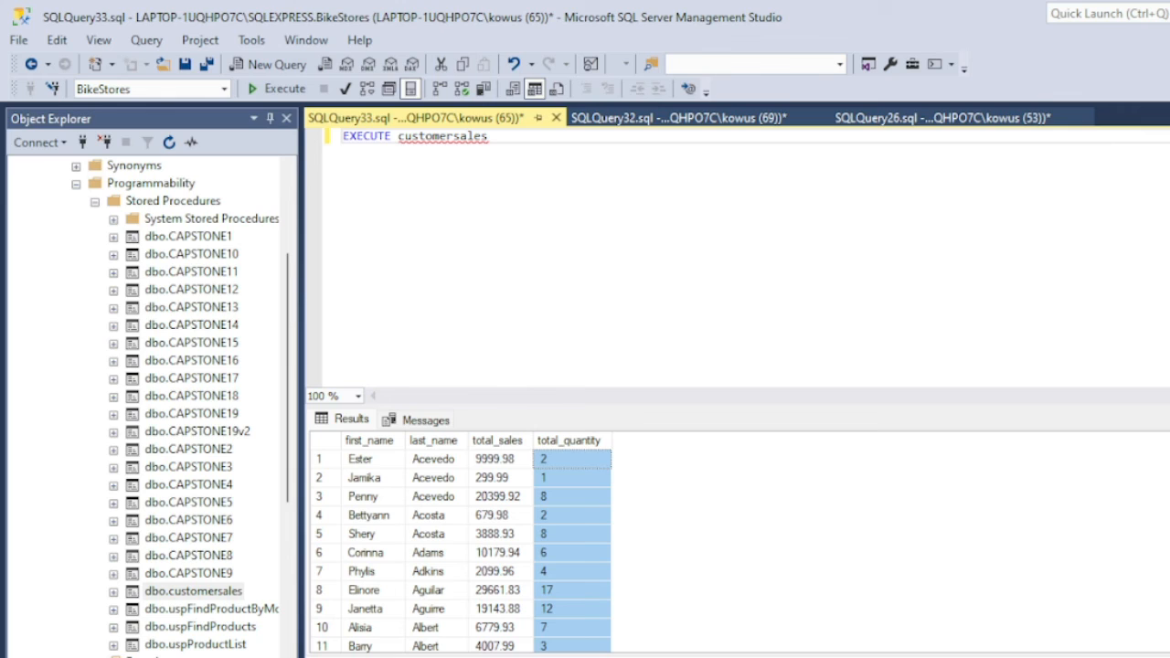
pyautogui.moveTo(578, 598)
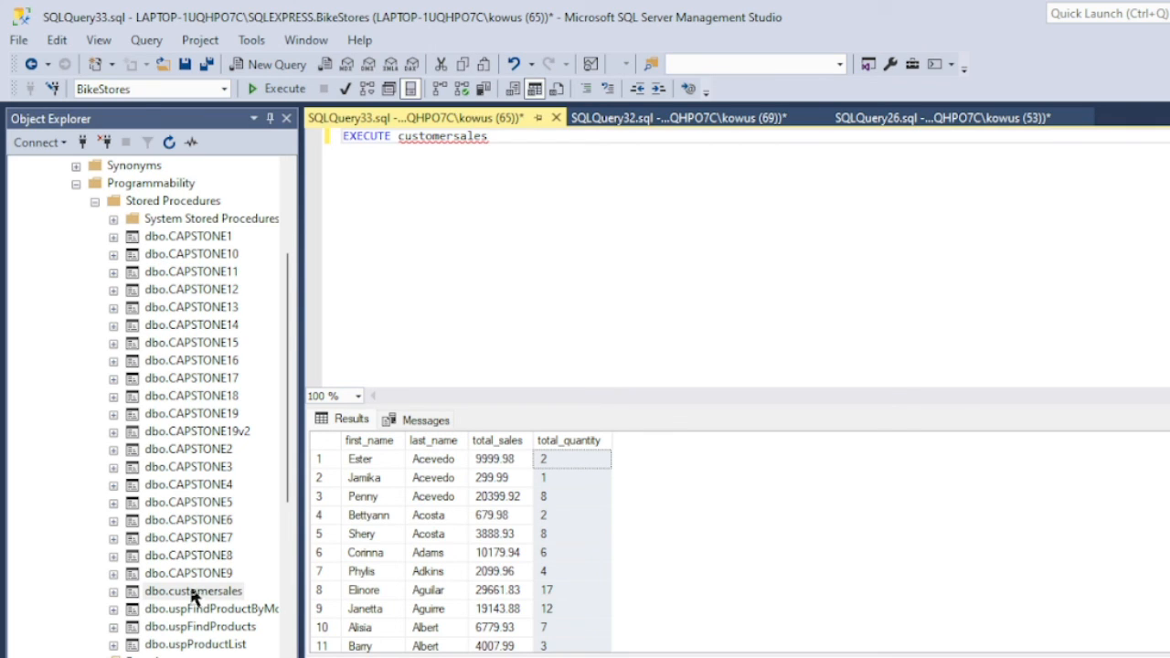
# Delete dbo.customersales from BikeStores' stored procedures and confirm the deletion
pyautogui.click(193, 590)
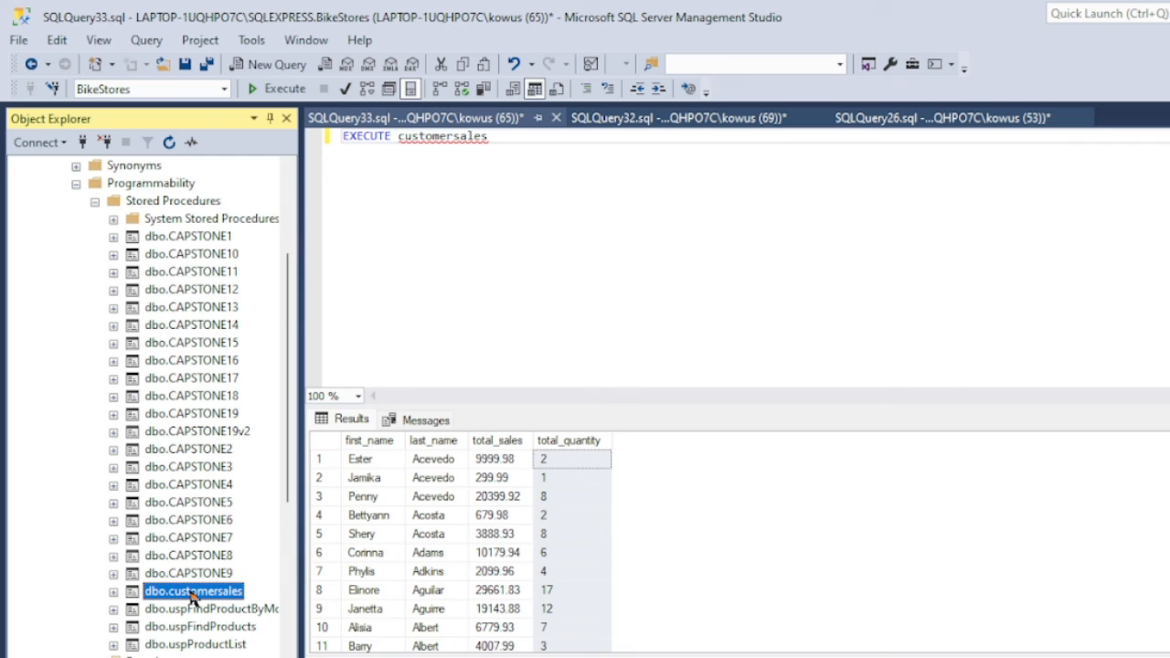
pyautogui.moveTo(263, 653)
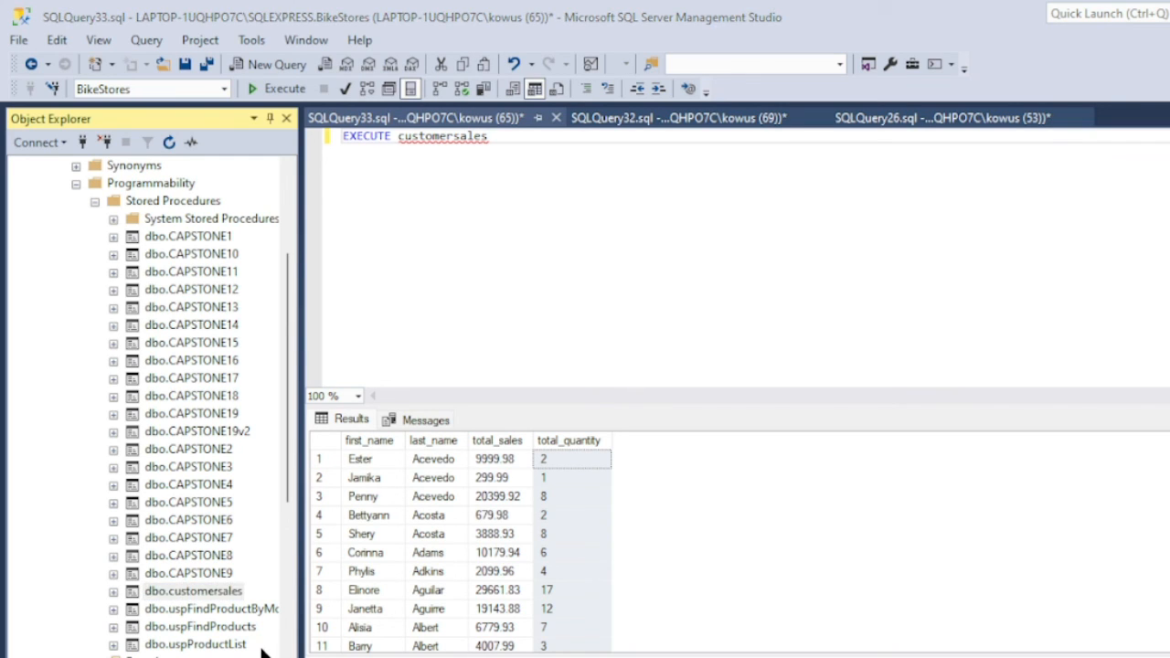
pyautogui.click(210, 590)
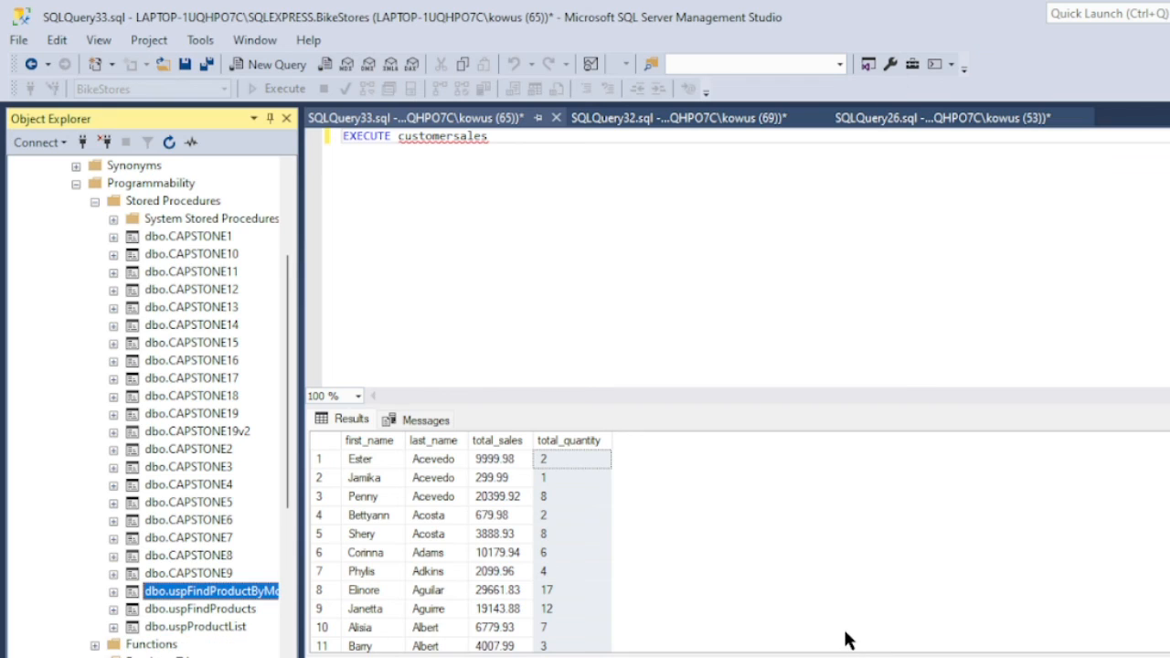